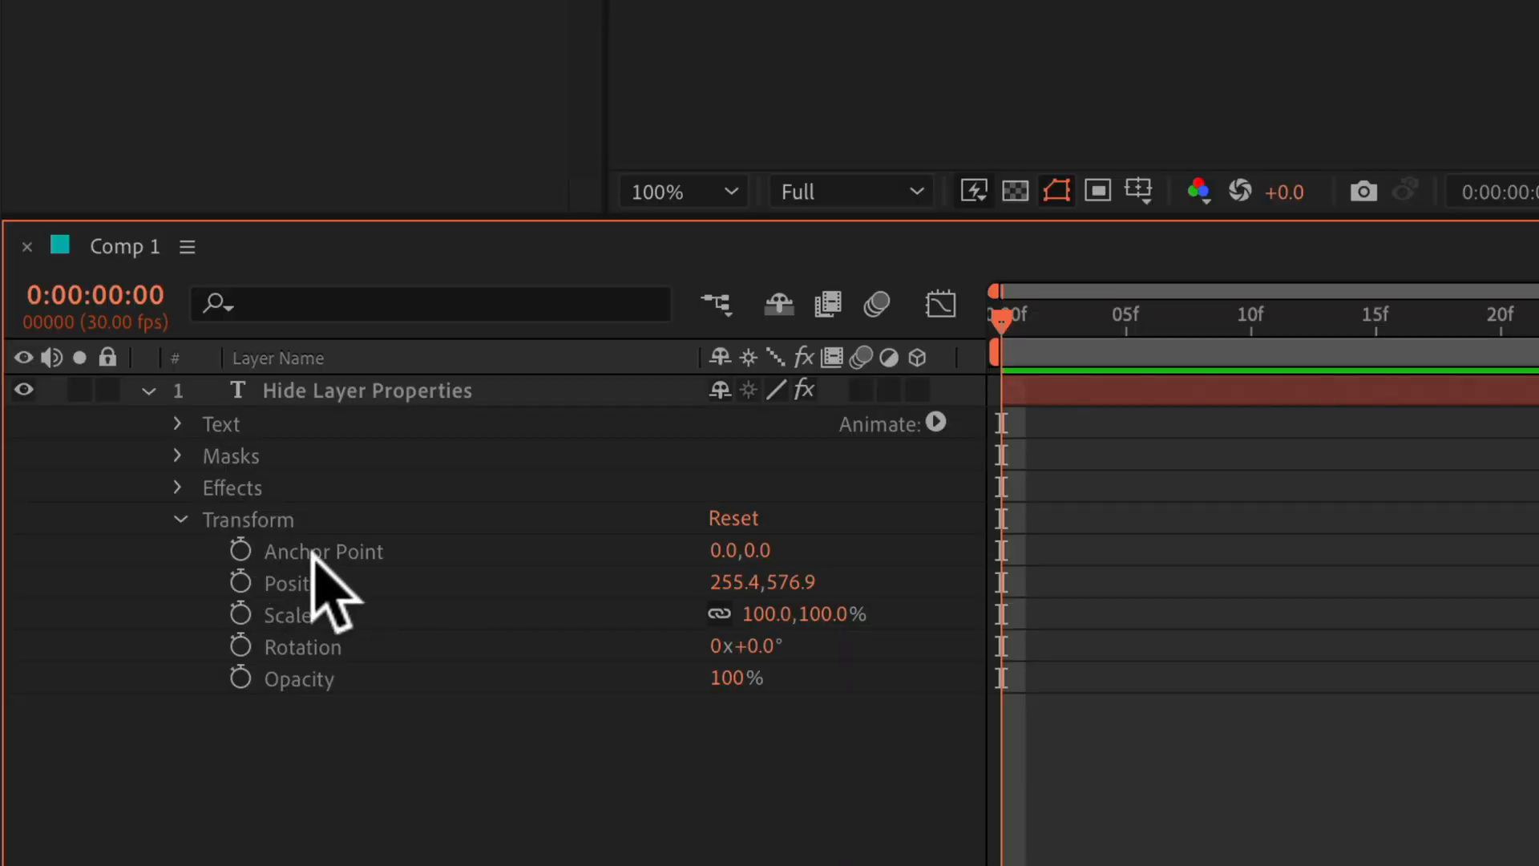
Hide Anchor Point, Position and Scale from Transform, then collapse the text layer
{"action": "left_click", "coordinate": [323, 550]}
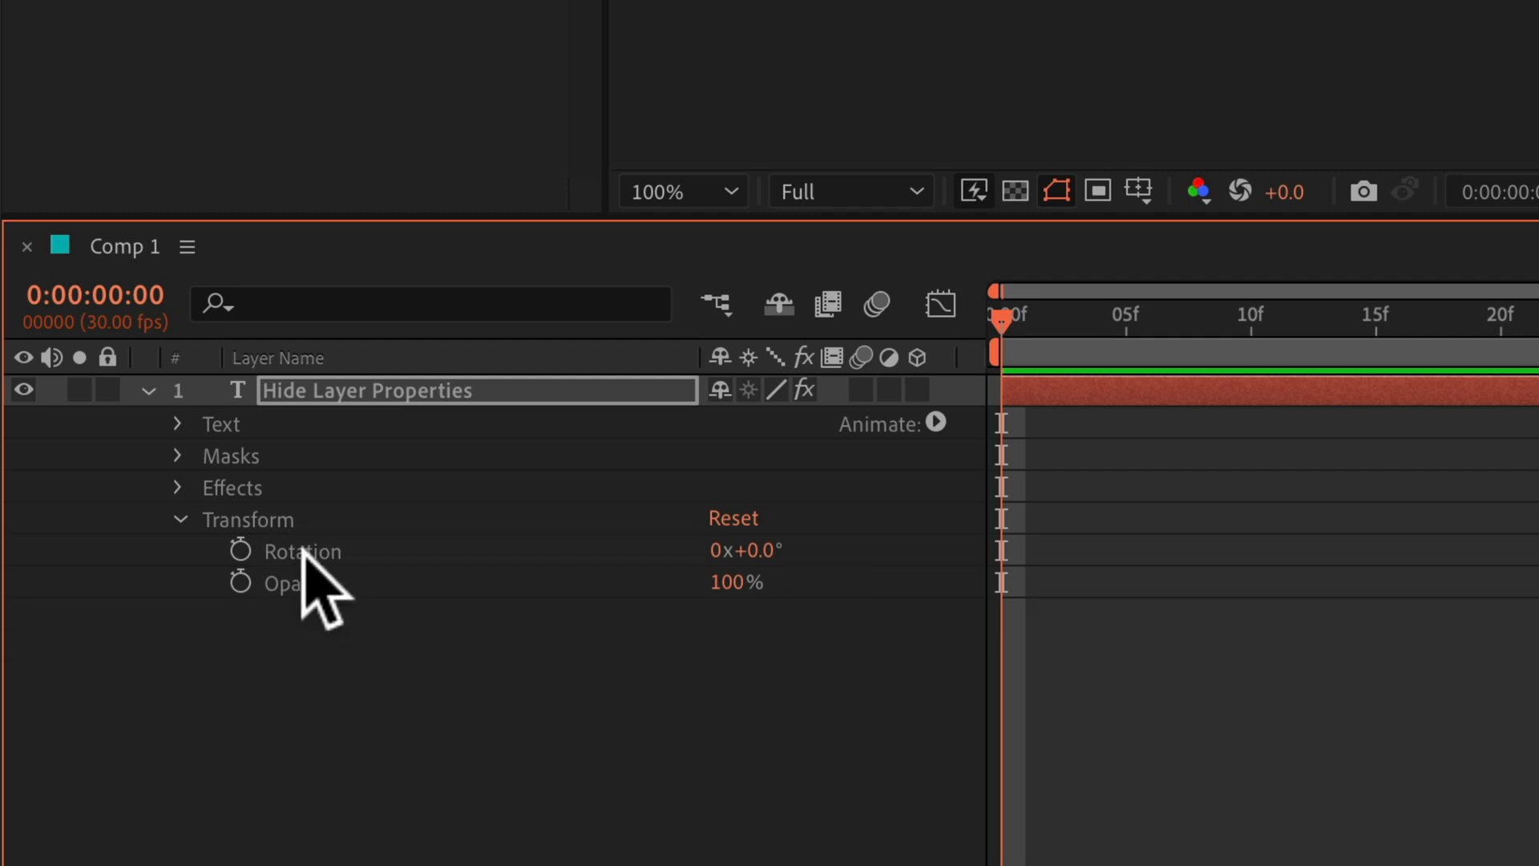
{"action": "left_click", "coordinate": [179, 520]}
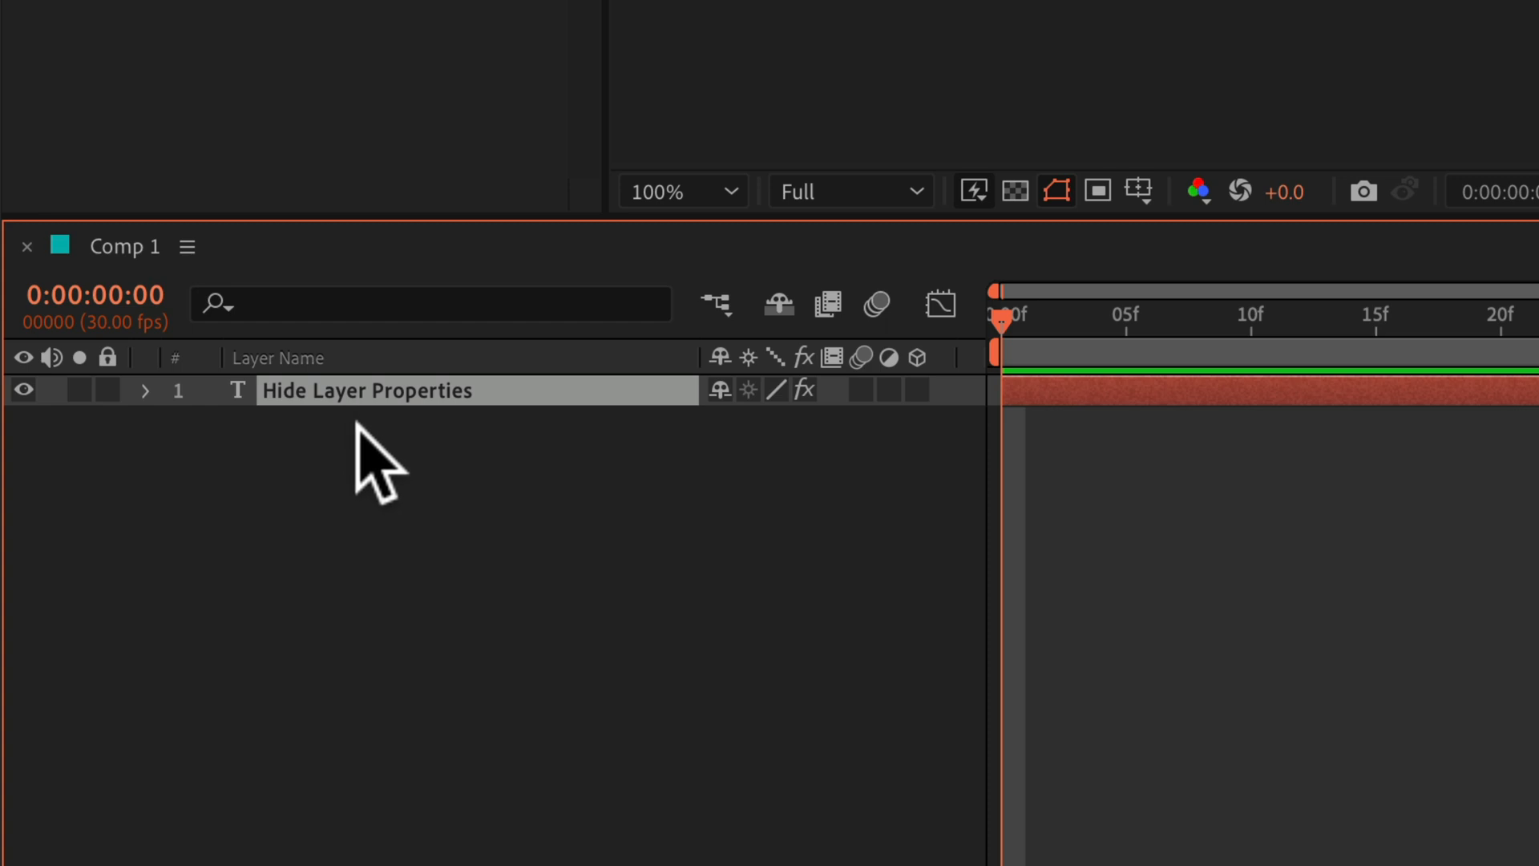
Recursively expand all Text, Masks, Effects and Transform sub-properties of the layer and review them
{"action": "left_click", "coordinate": [146, 389]}
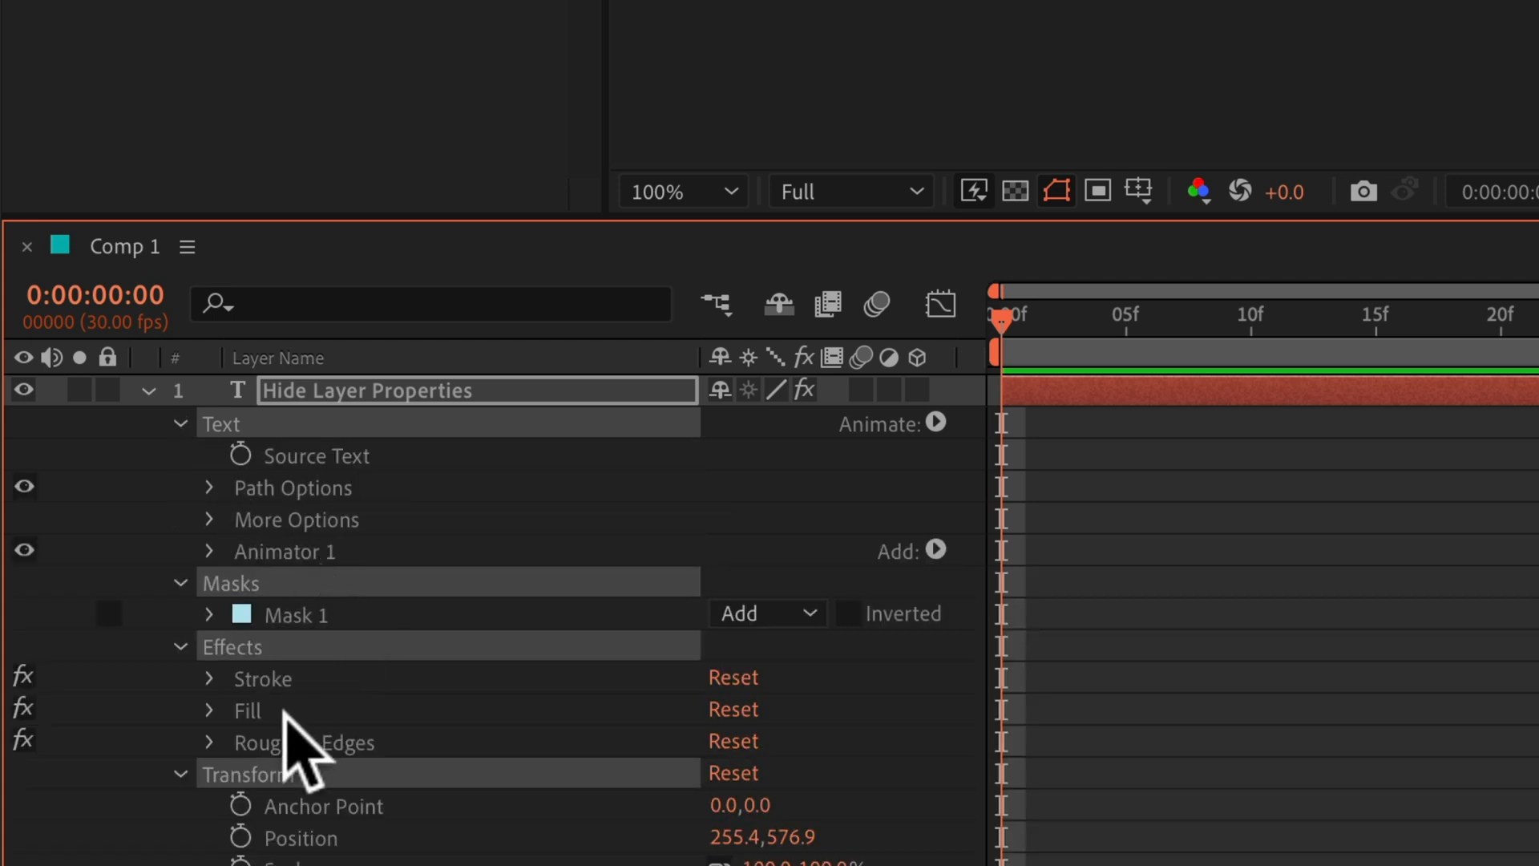
{"action": "left_click", "coordinate": [209, 487]}
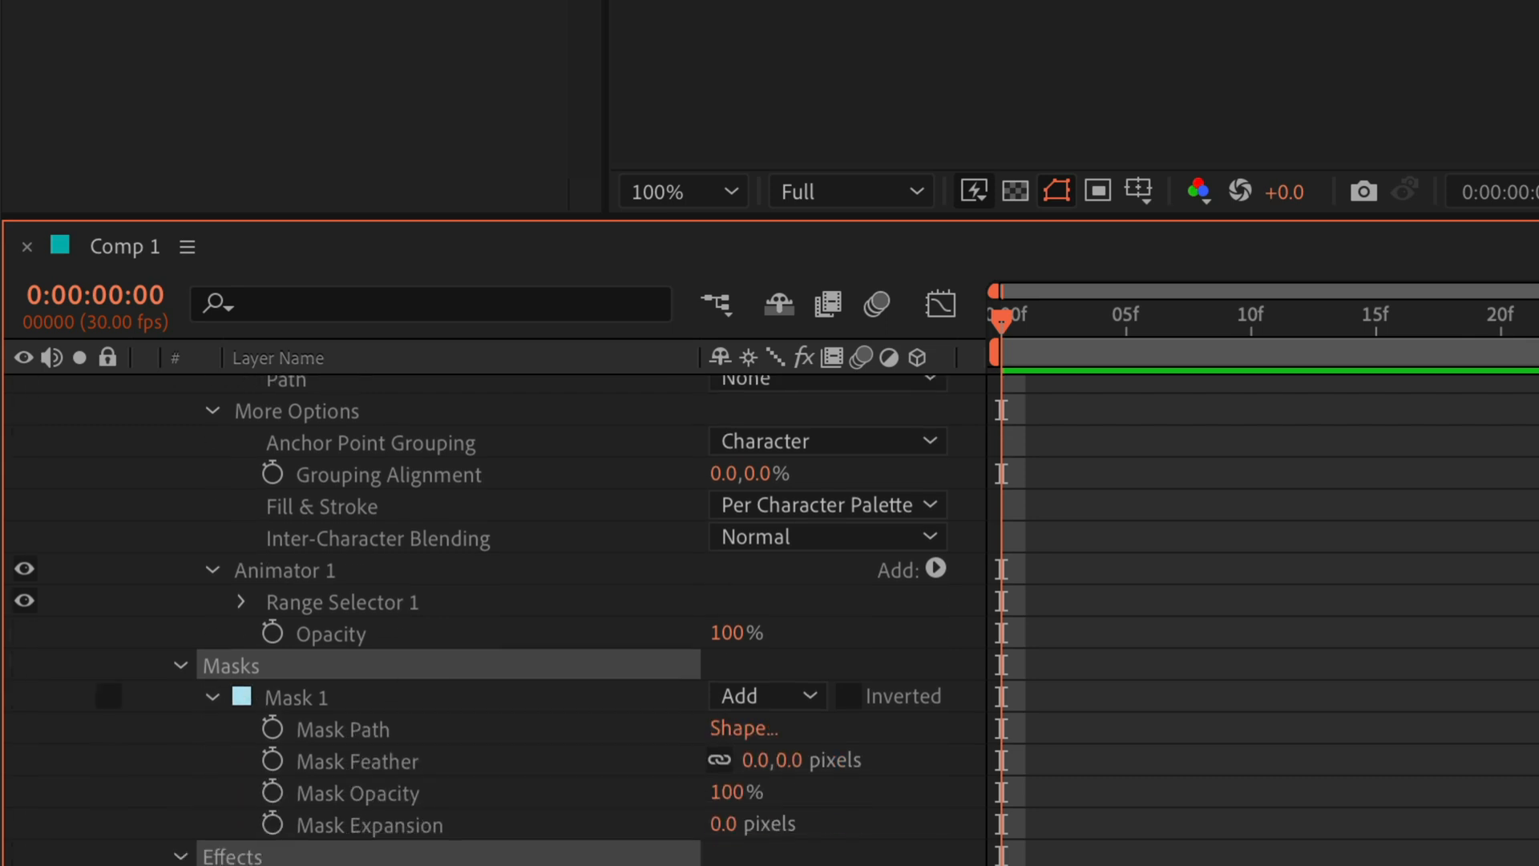
{"action": "scroll", "scroll_direction": "up", "scroll_amount": 3}
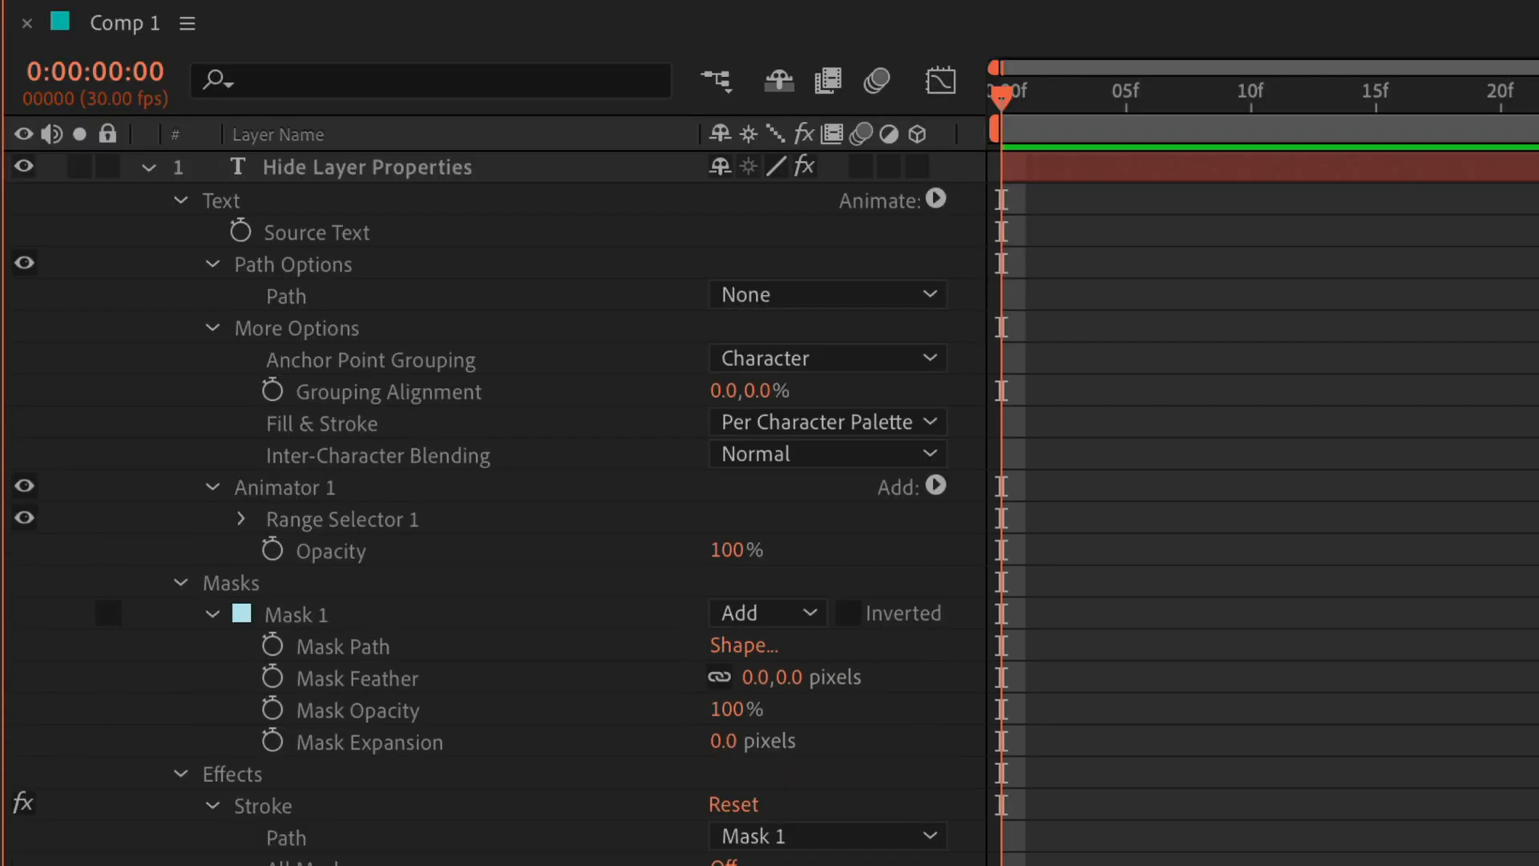
{"action": "mouse_move", "coordinate": [369, 196]}
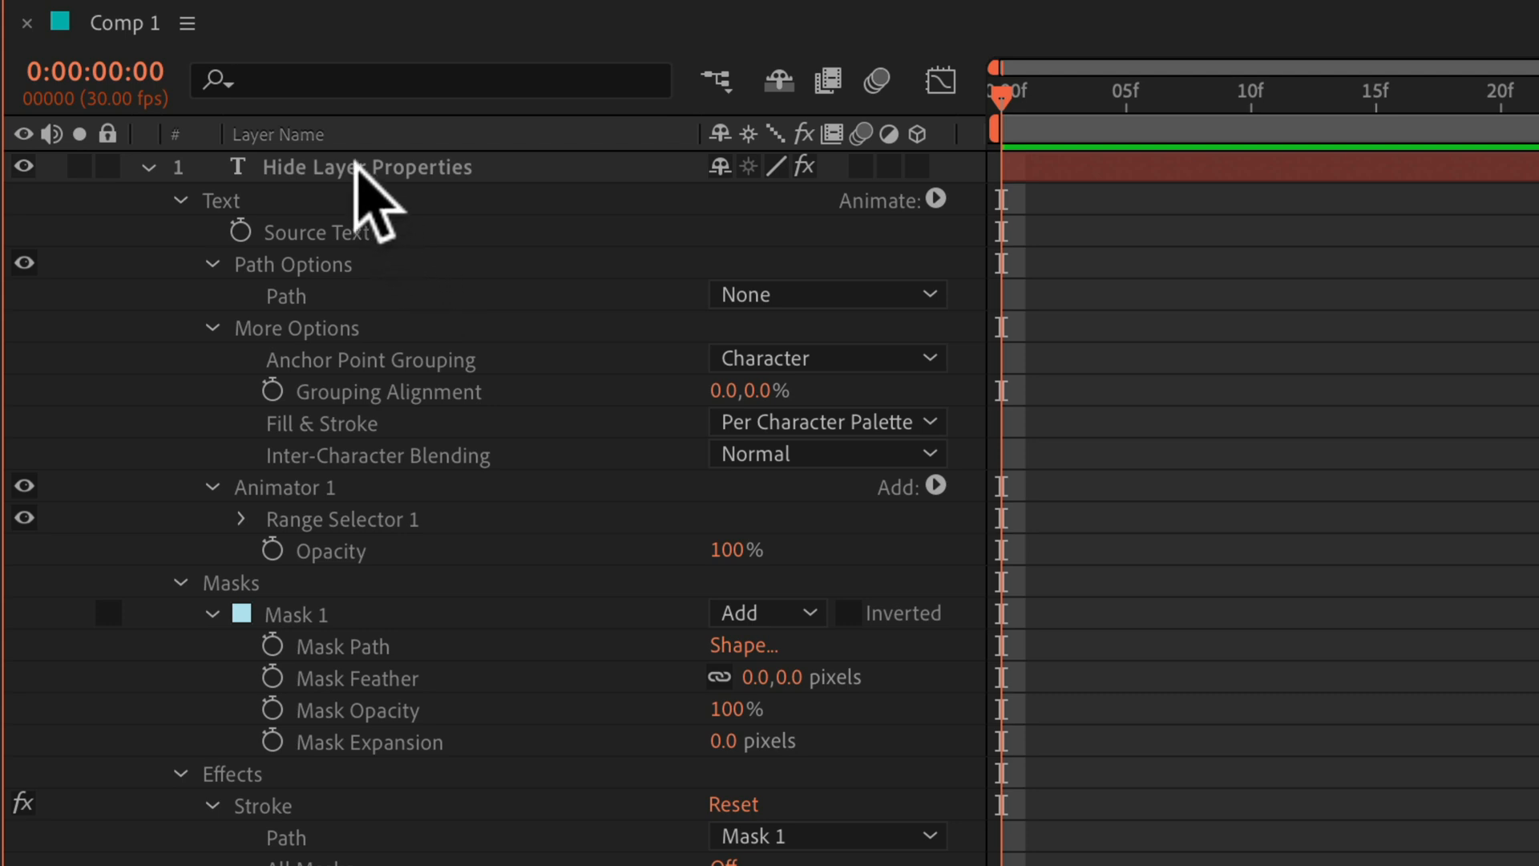
Select the layer and hide More Options, Range Selector 1, Animator 1 and a mask property
{"action": "left_click", "coordinate": [368, 165]}
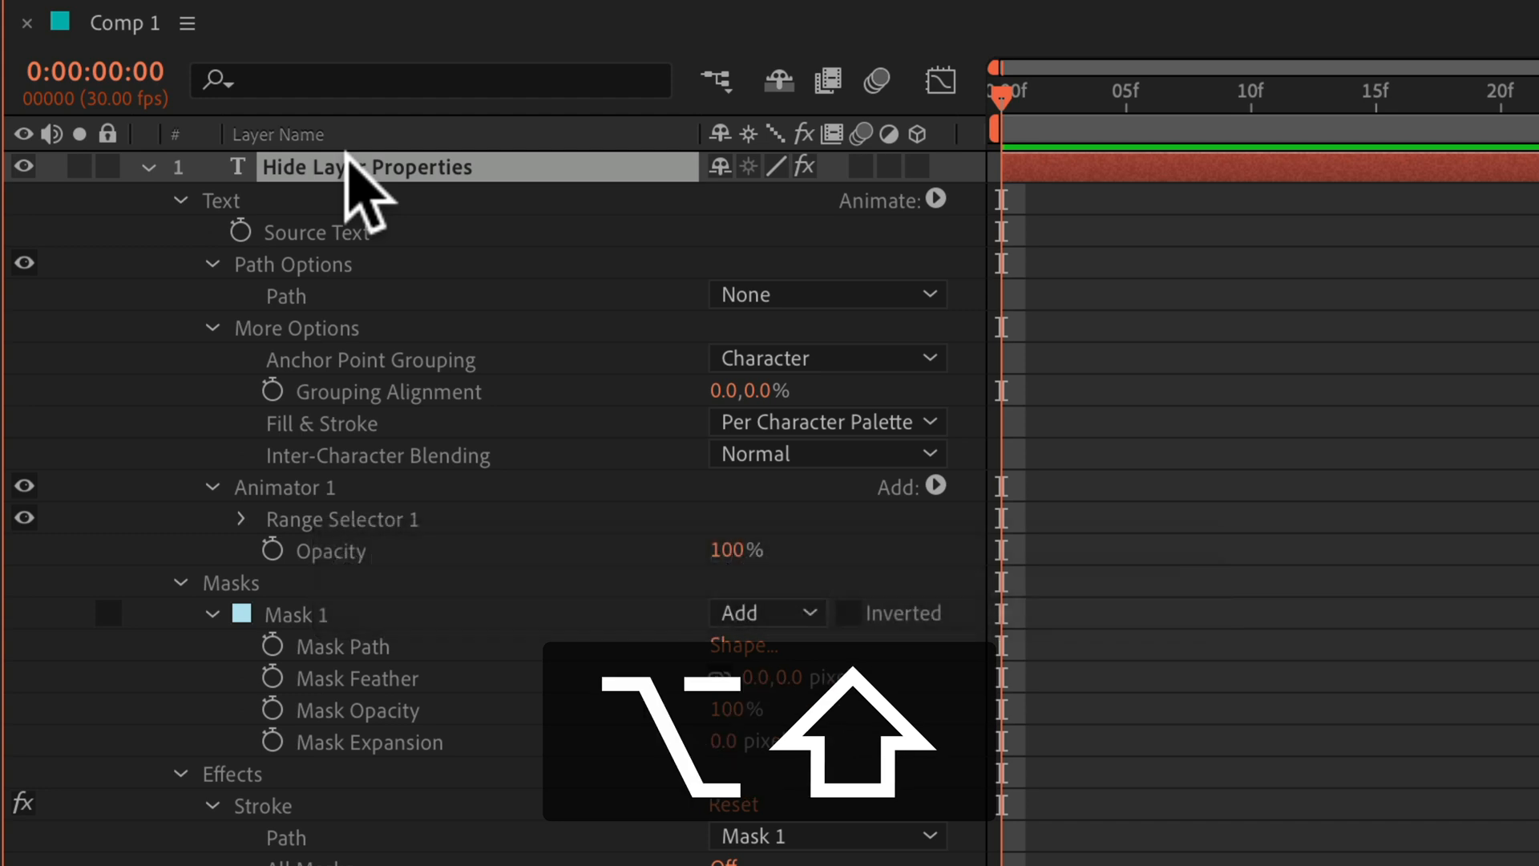
{"action": "mouse_move", "coordinate": [323, 328]}
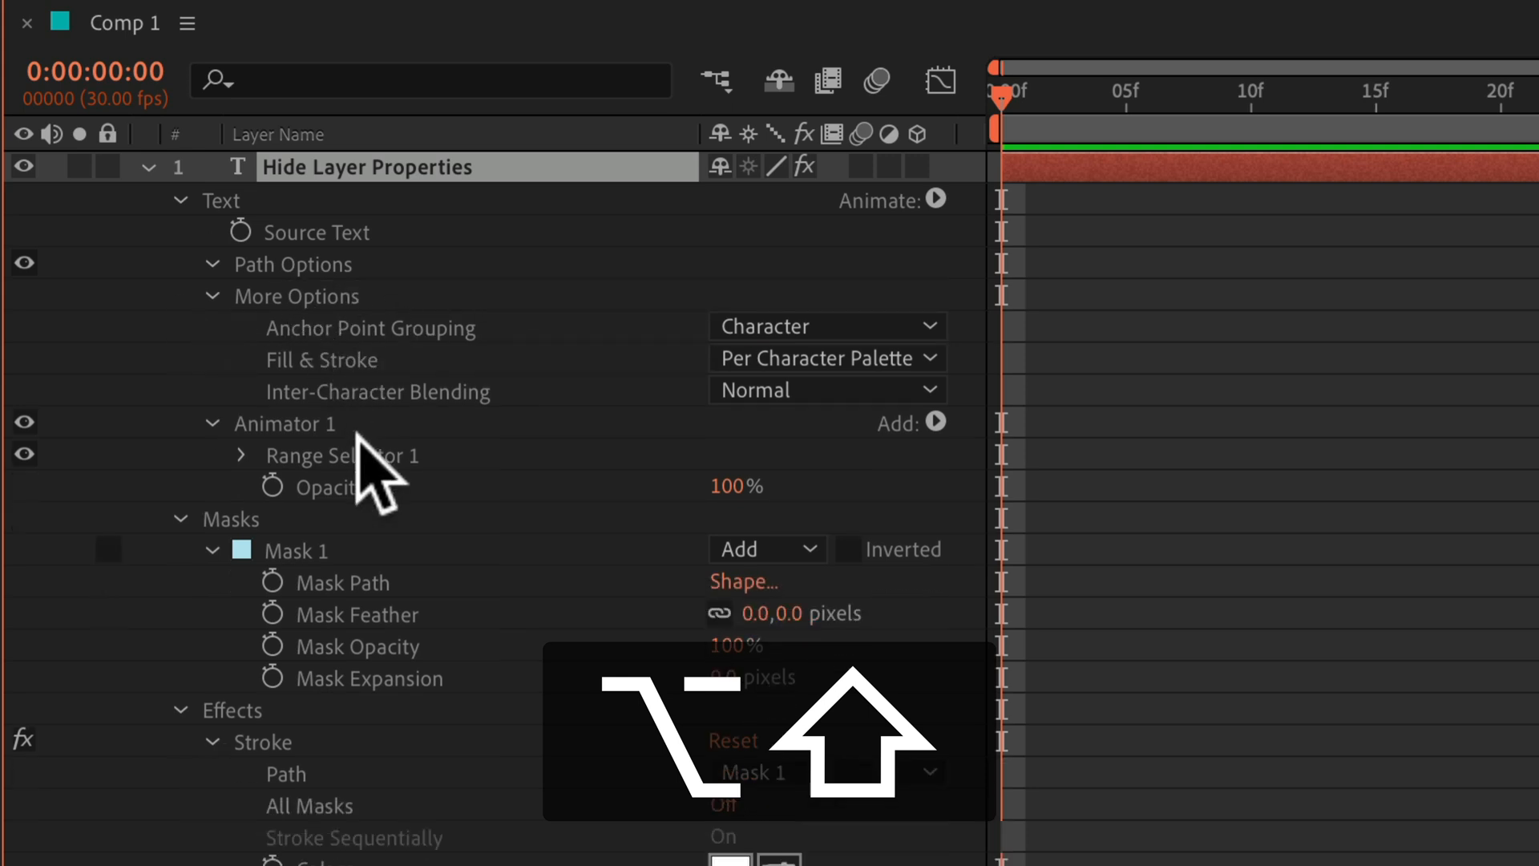
{"action": "left_click", "coordinate": [212, 295]}
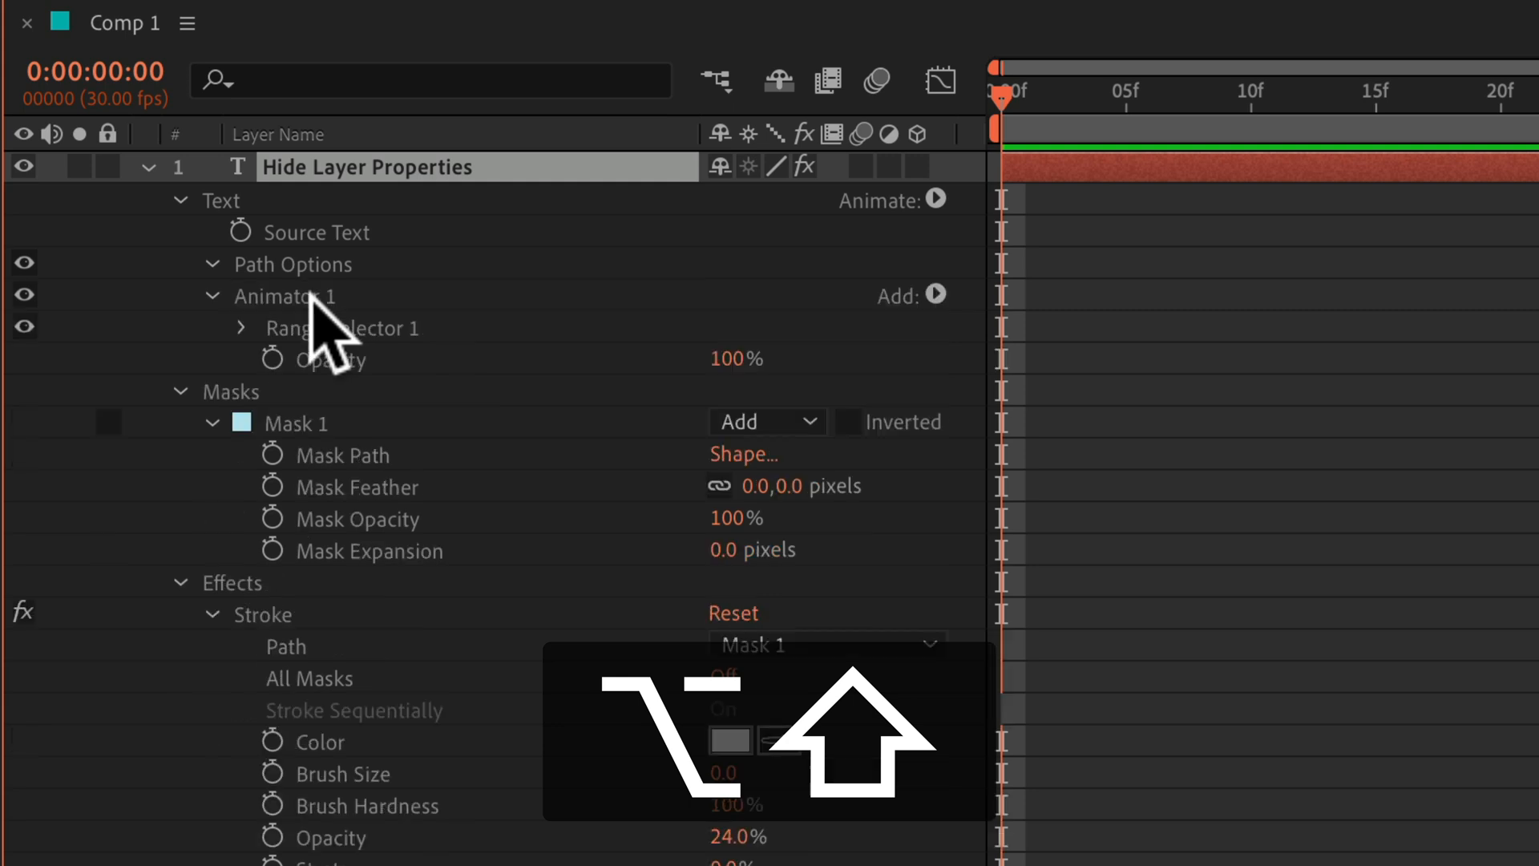
{"action": "left_click", "coordinate": [211, 295]}
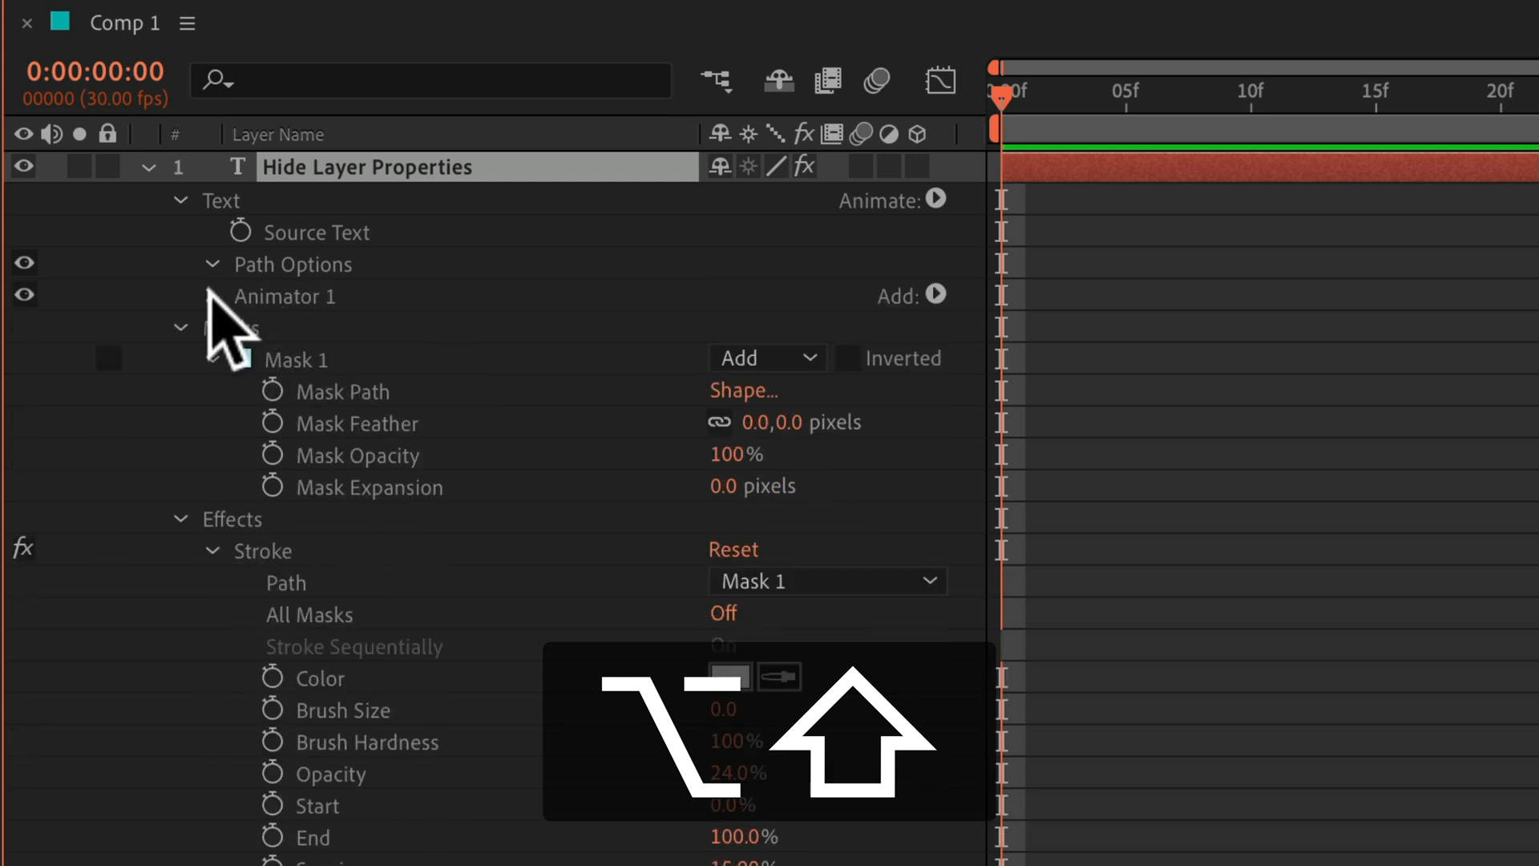
{"action": "left_click", "coordinate": [211, 295]}
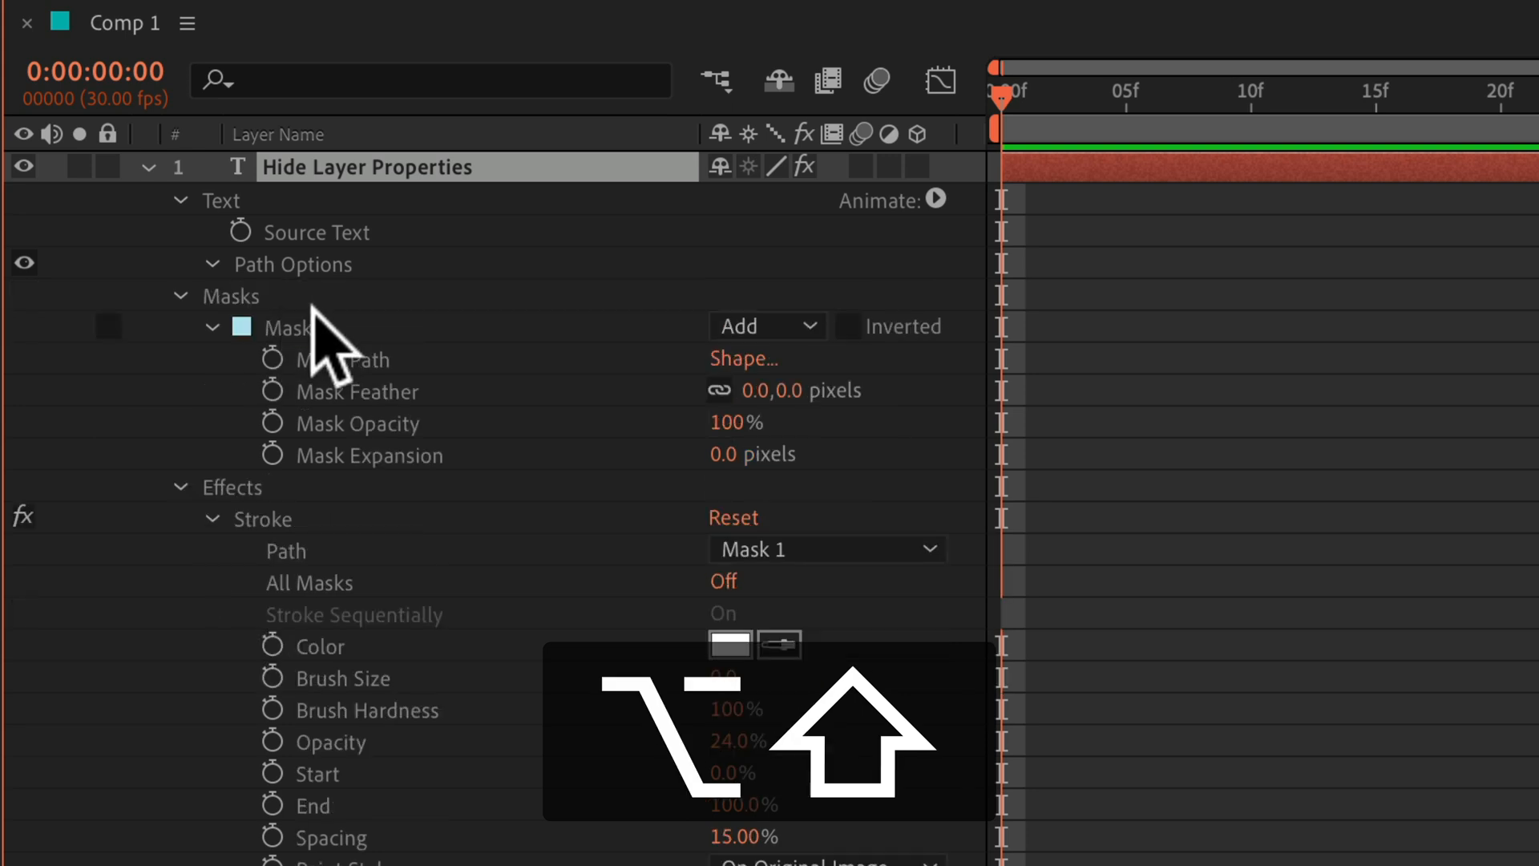
{"action": "left_click", "coordinate": [156, 167]}
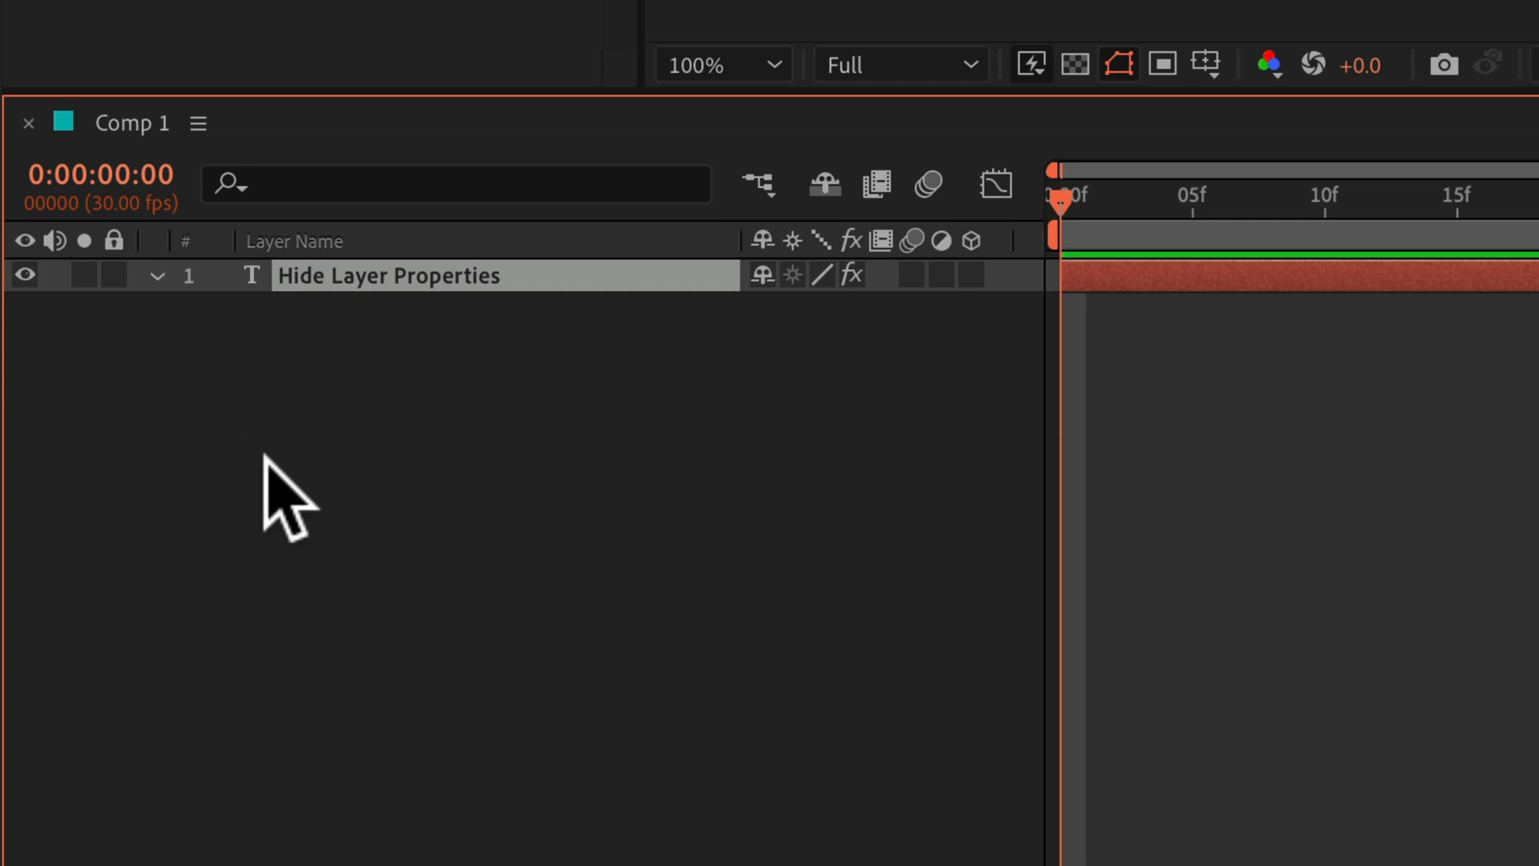
{"action": "mouse_move", "coordinate": [157, 295]}
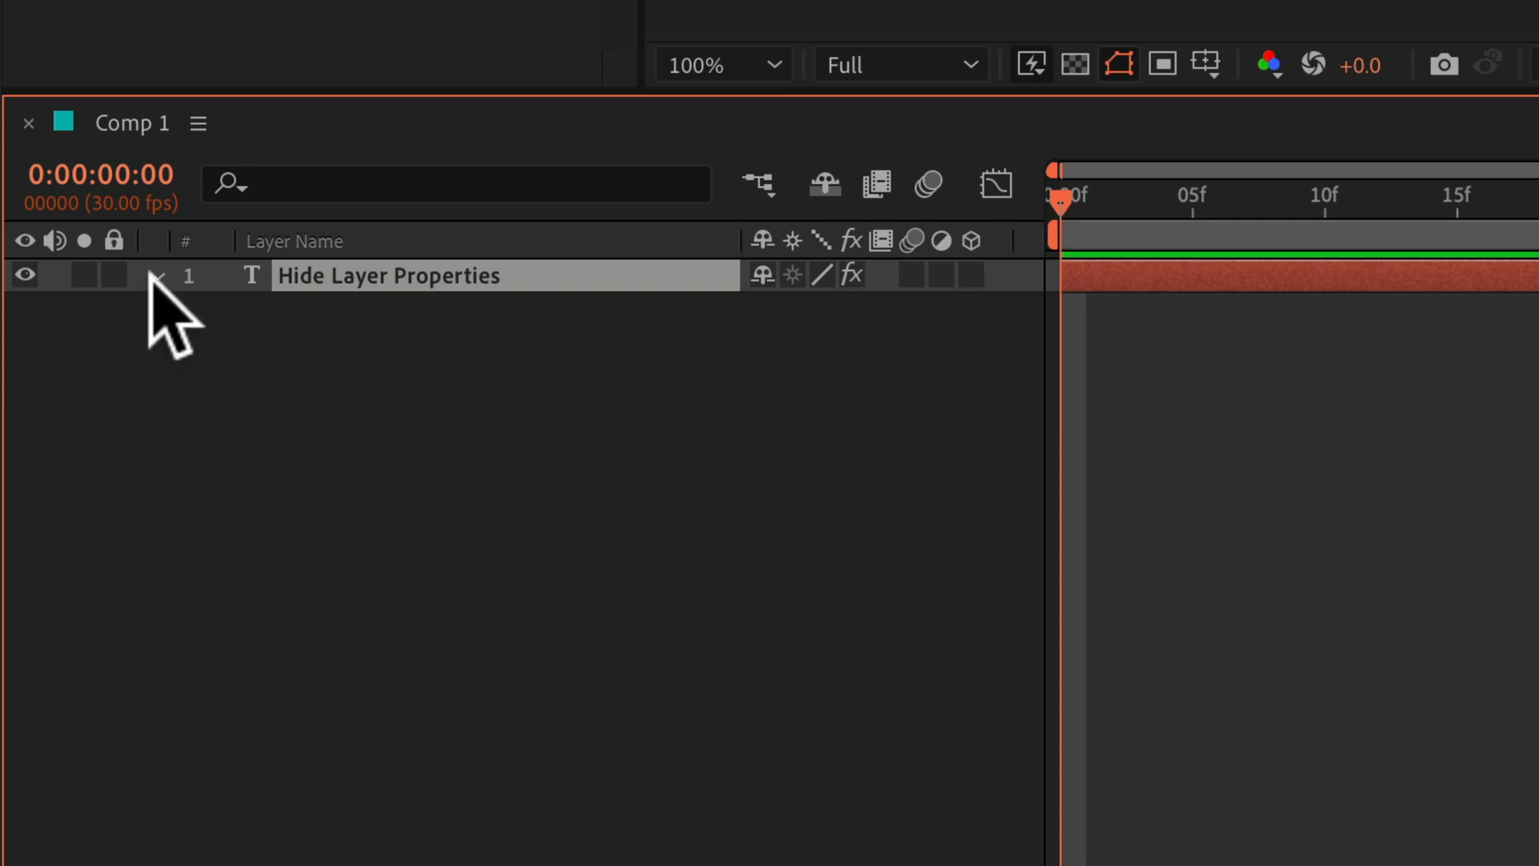
Expand the layer to reveal its folded Text, Masks, Effects and Transform groups
{"action": "left_click", "coordinate": [154, 274]}
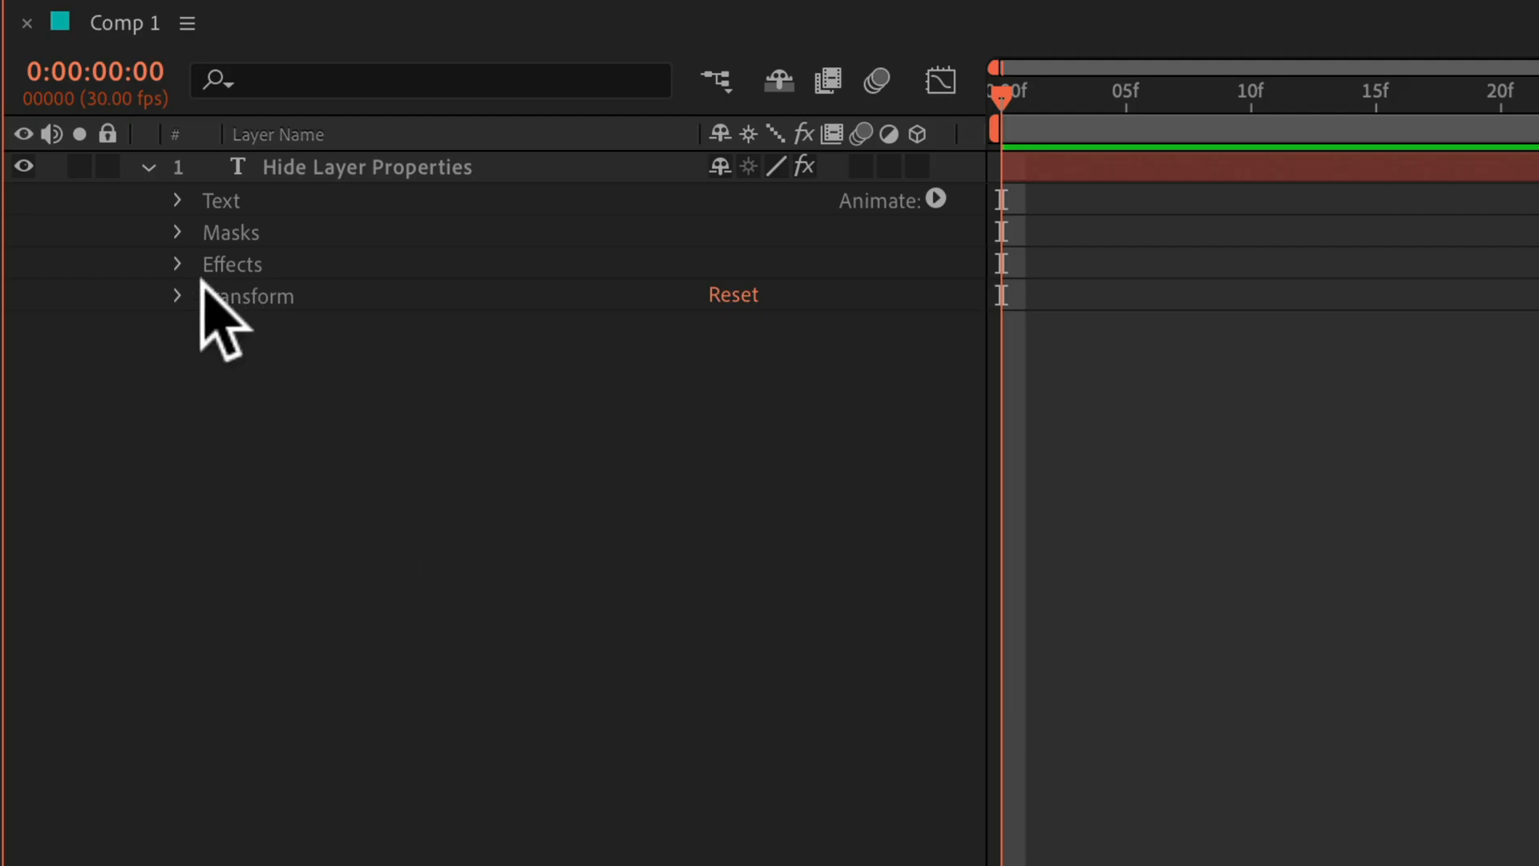
Expand Transform and hide Anchor Point, Scale, Rotation and Opacity, leaving only Position
{"action": "left_click", "coordinate": [176, 295]}
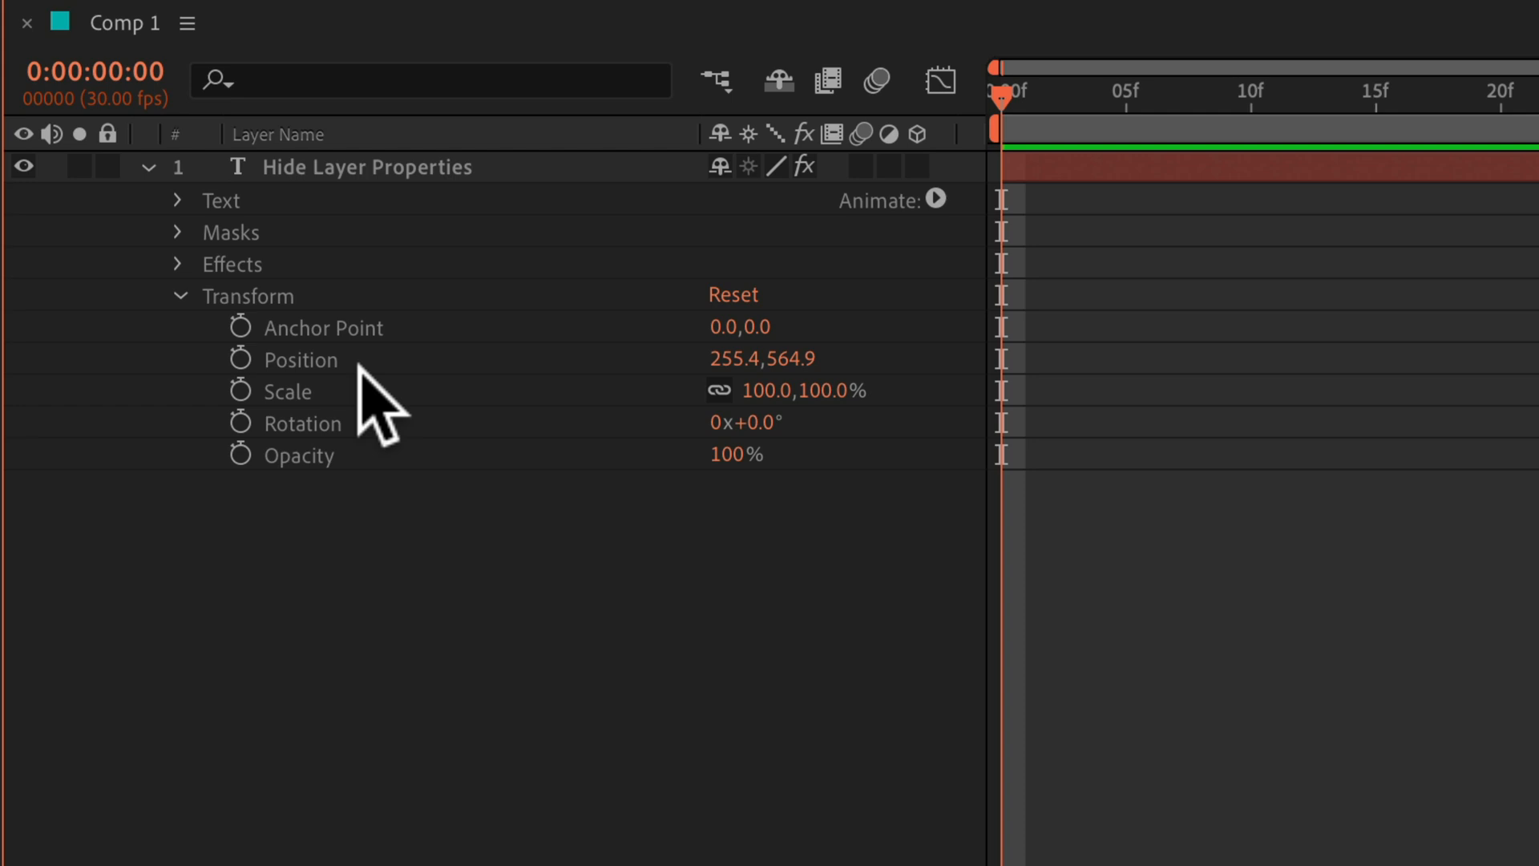
{"action": "mouse_move", "coordinate": [368, 369]}
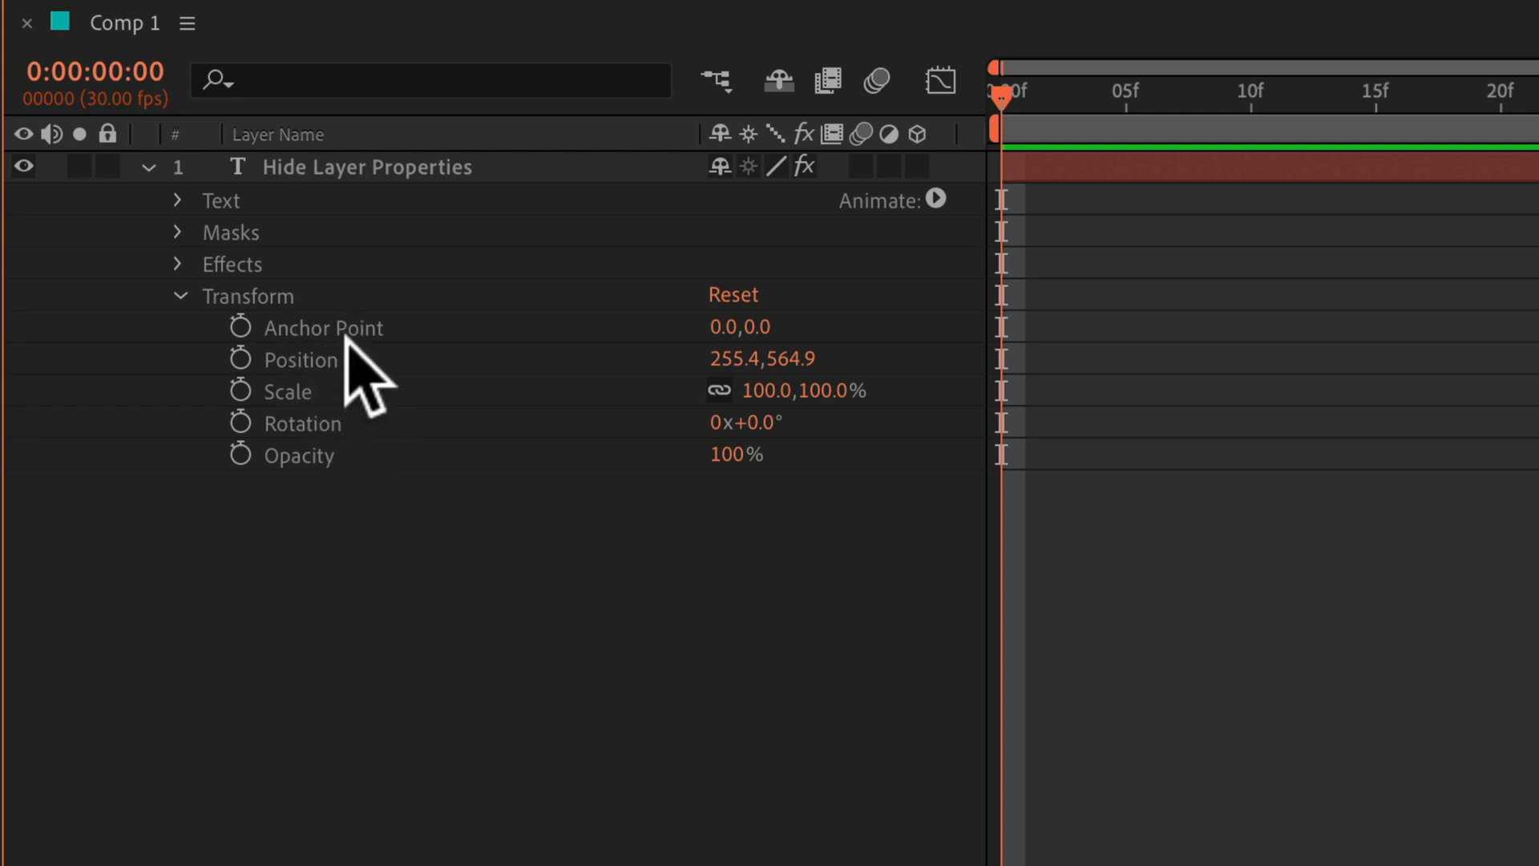
{"action": "mouse_move", "coordinate": [351, 373]}
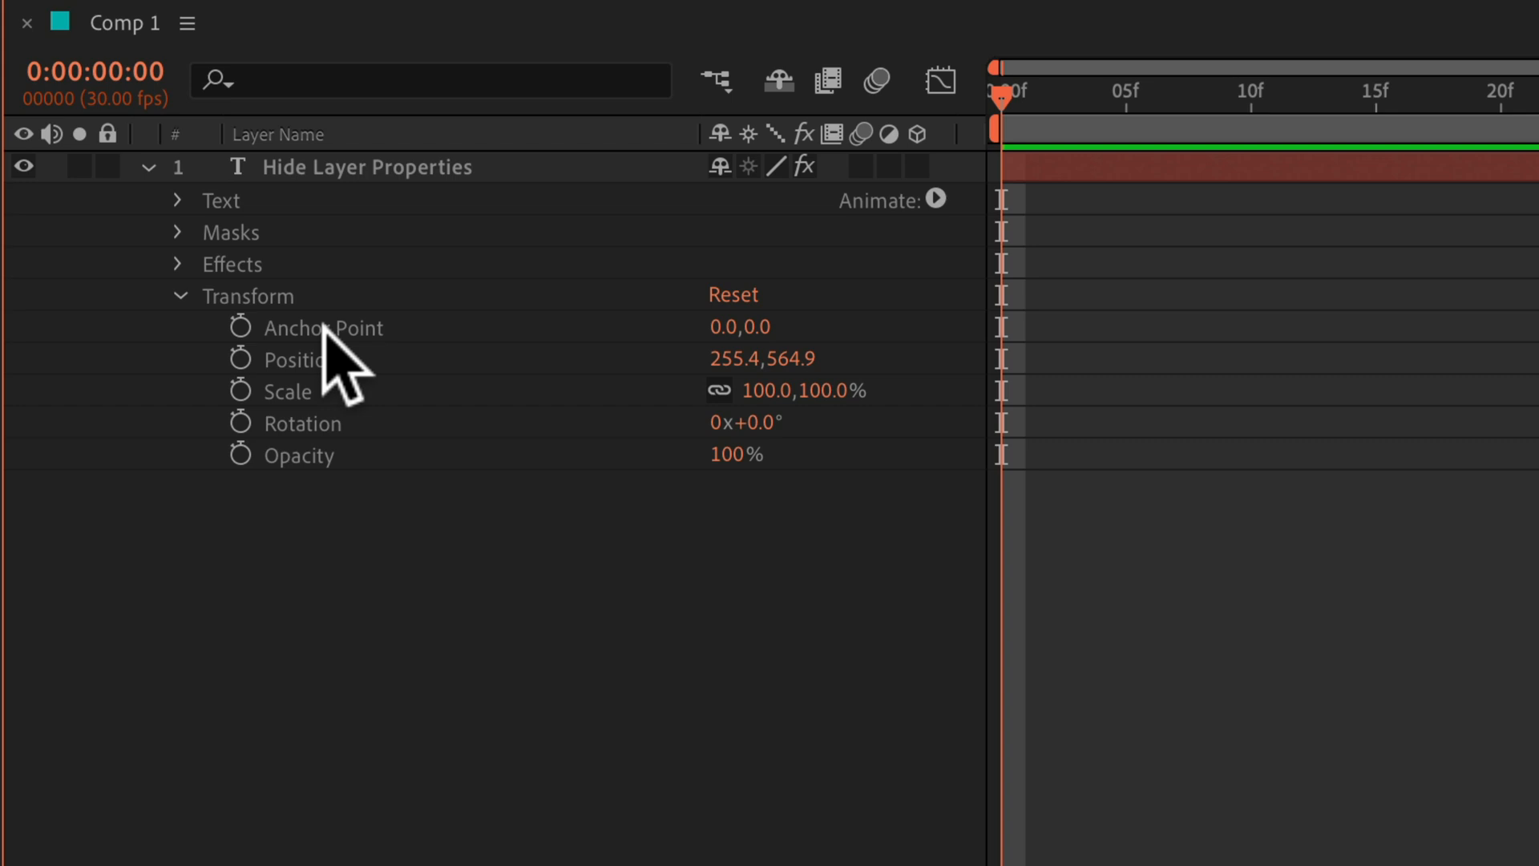
{"action": "left_click", "coordinate": [239, 327]}
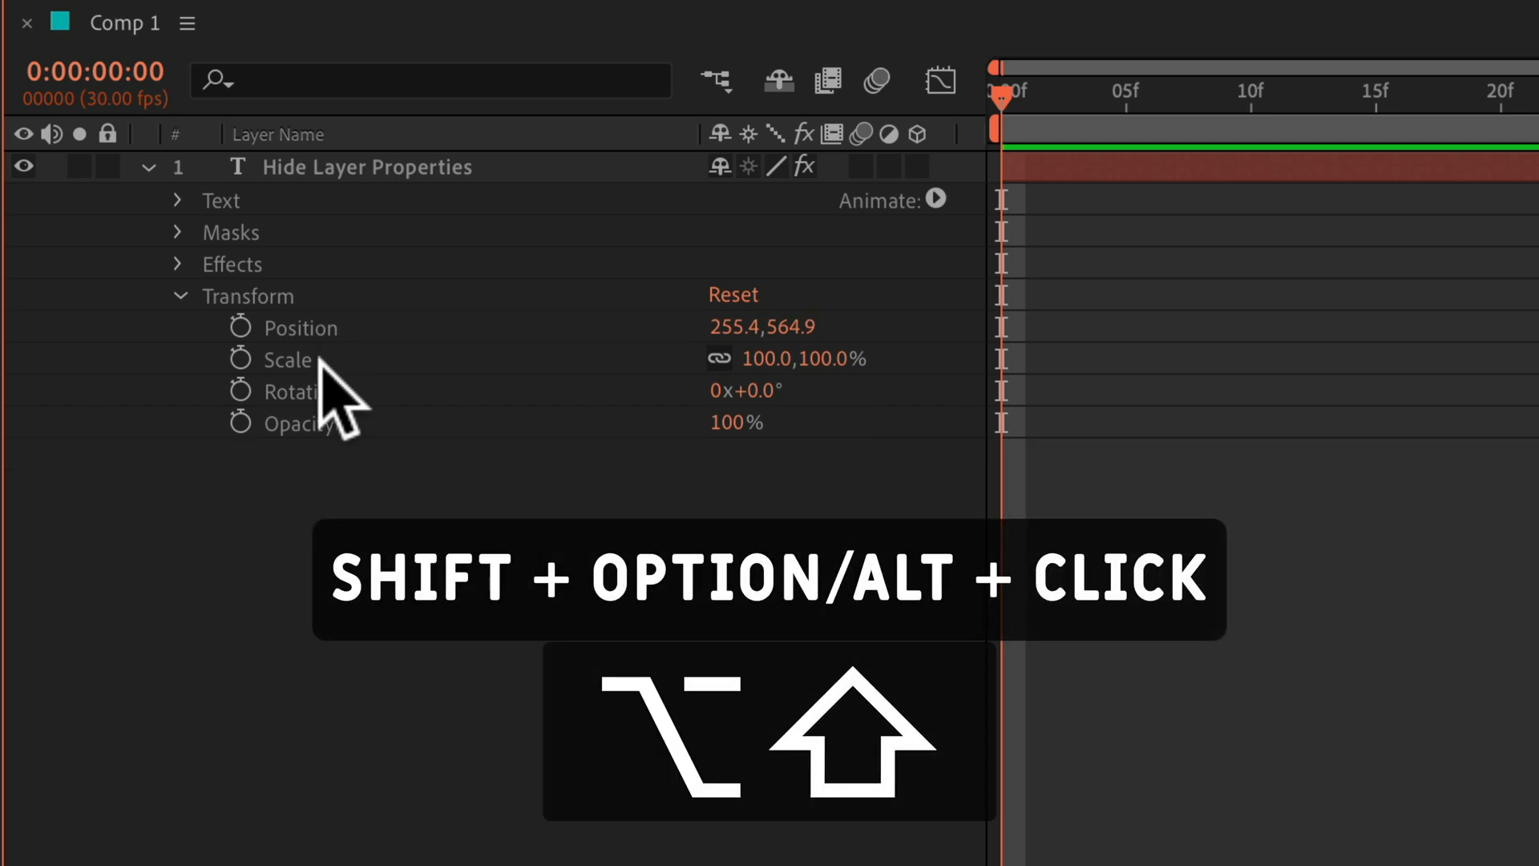
{"action": "left_click", "coordinate": [287, 359]}
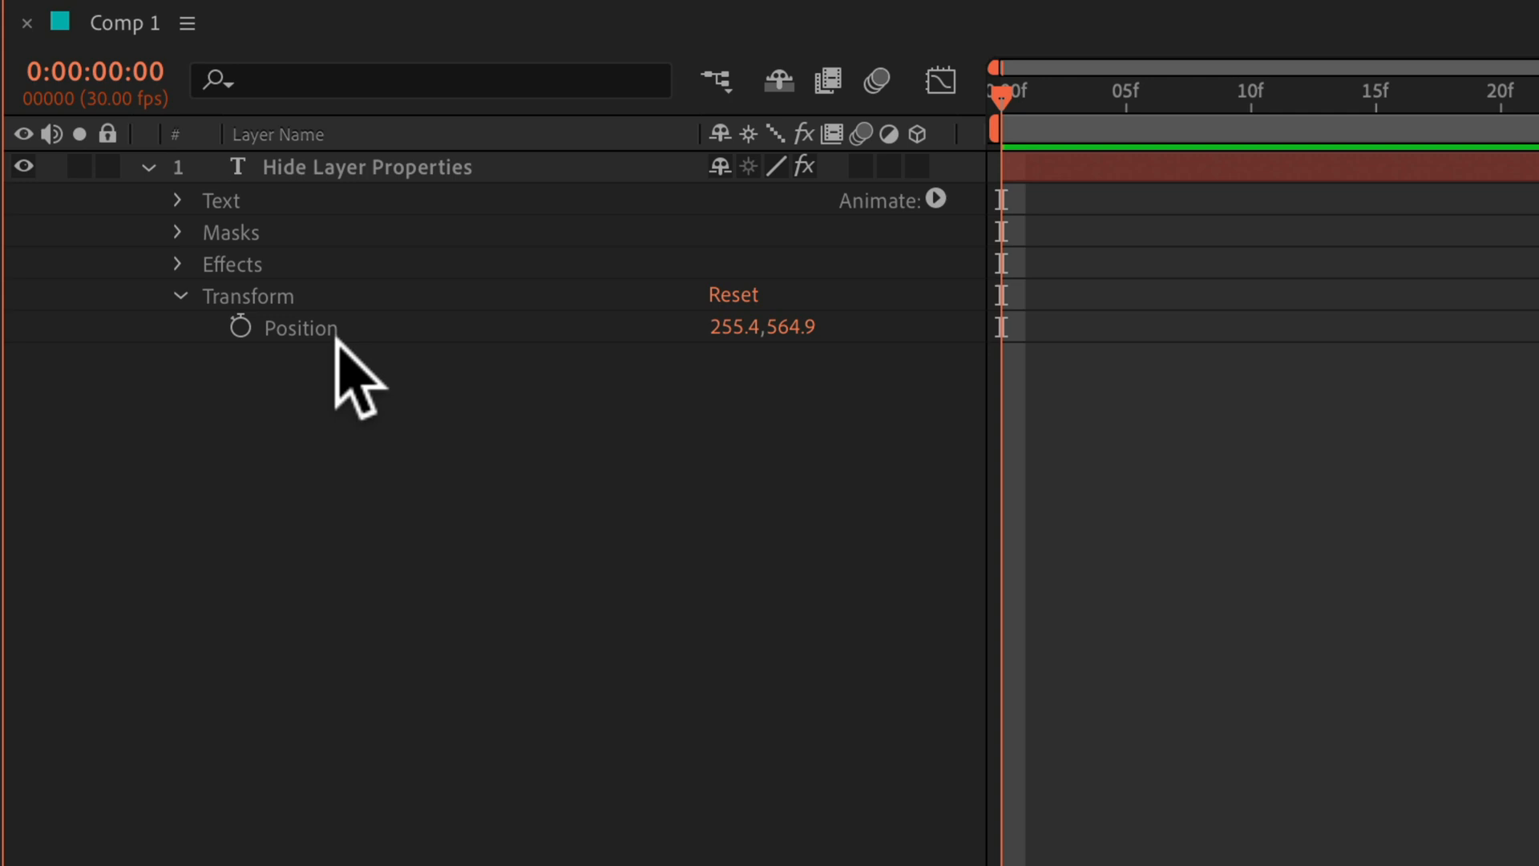
{"action": "mouse_move", "coordinate": [398, 383]}
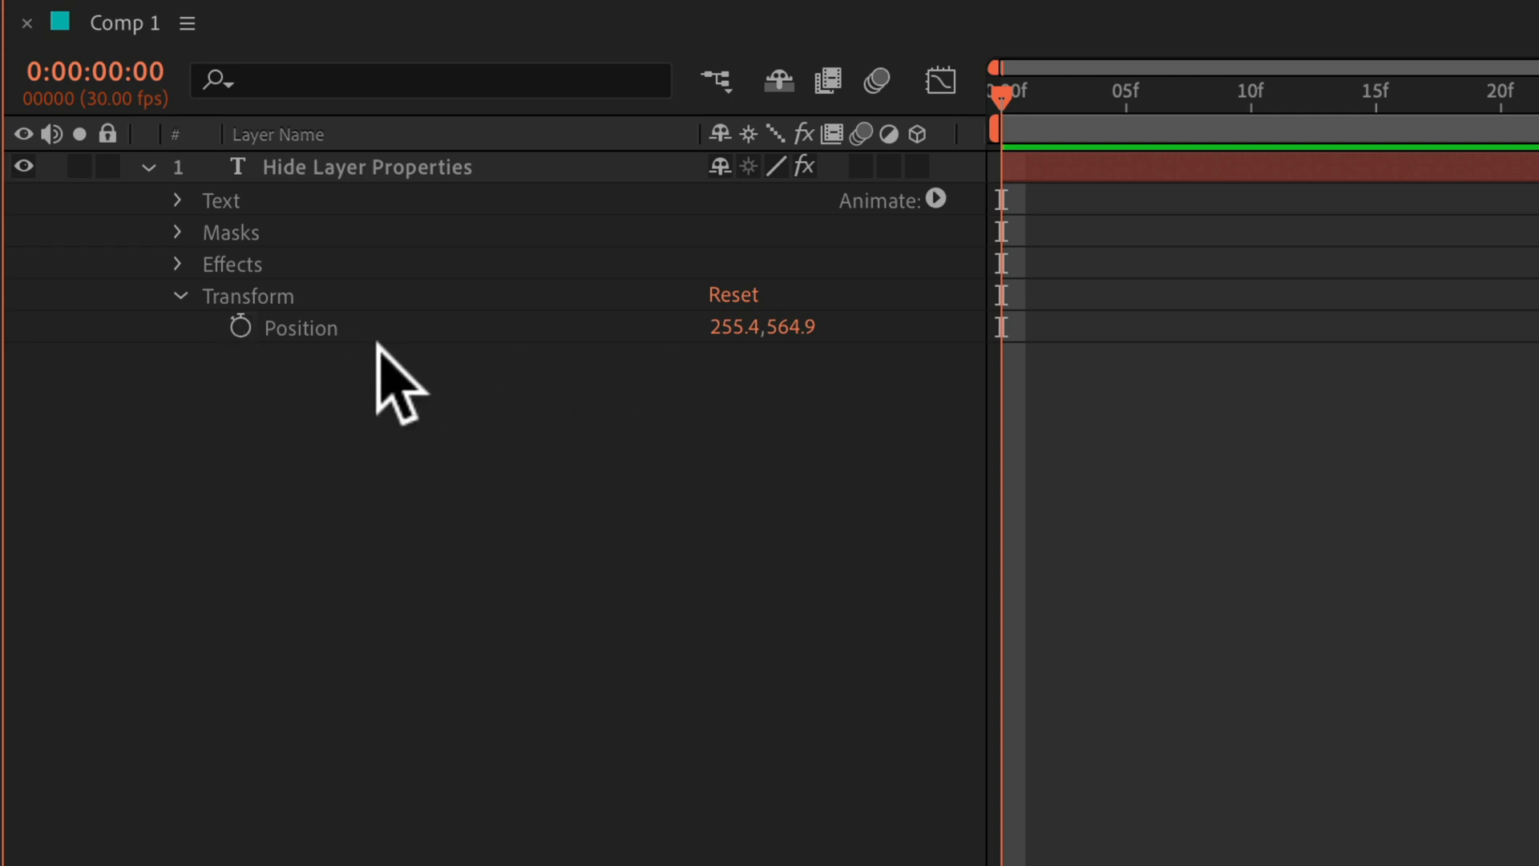
Collapse Transform and fully expand Text down to Path Options, More Options and Animator 1
{"action": "left_click", "coordinate": [178, 295]}
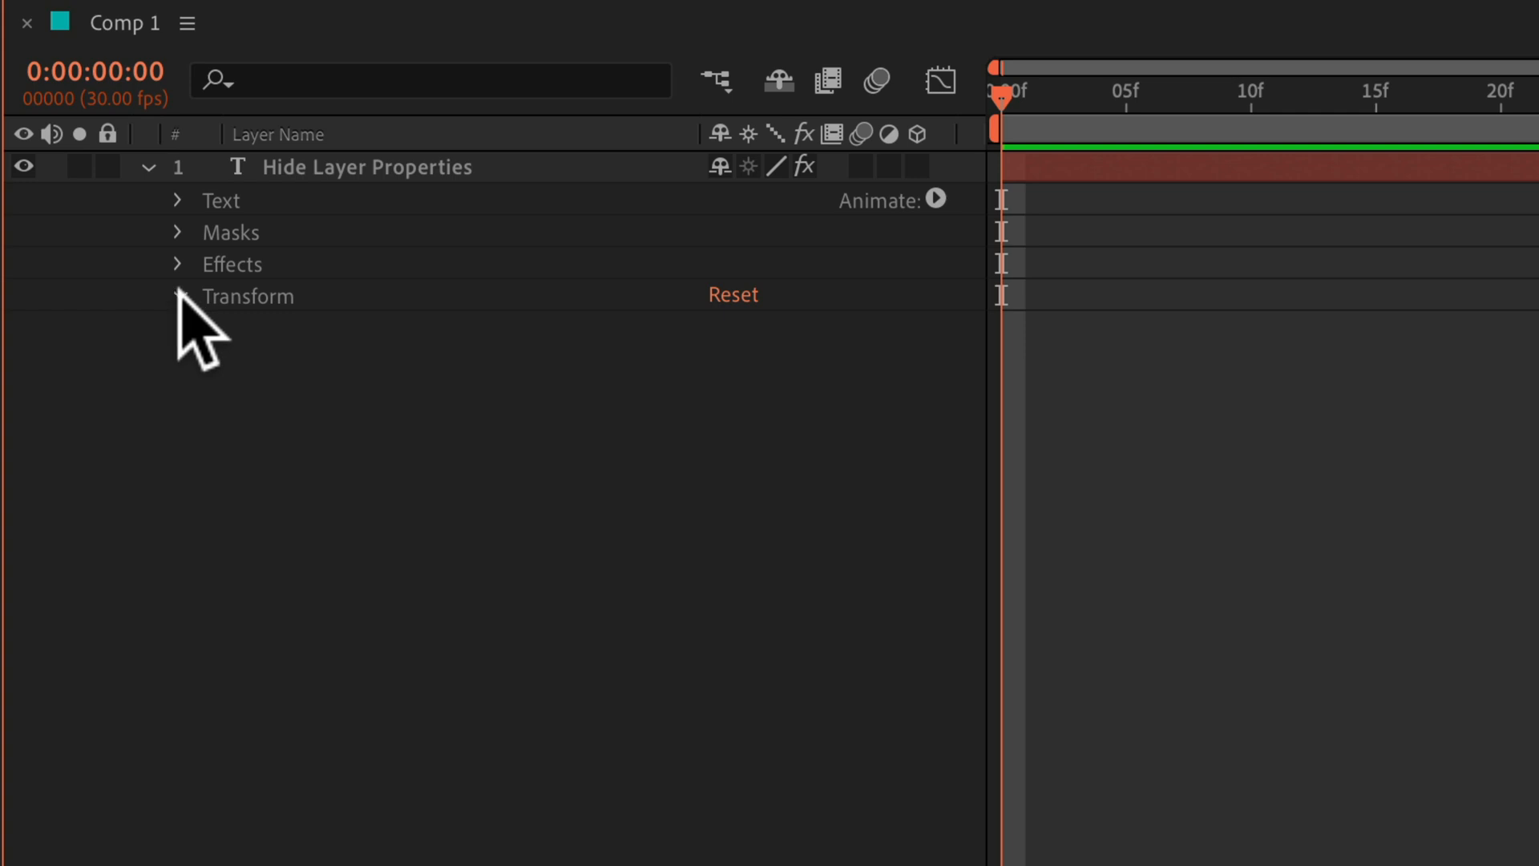
{"action": "left_click", "coordinate": [178, 295]}
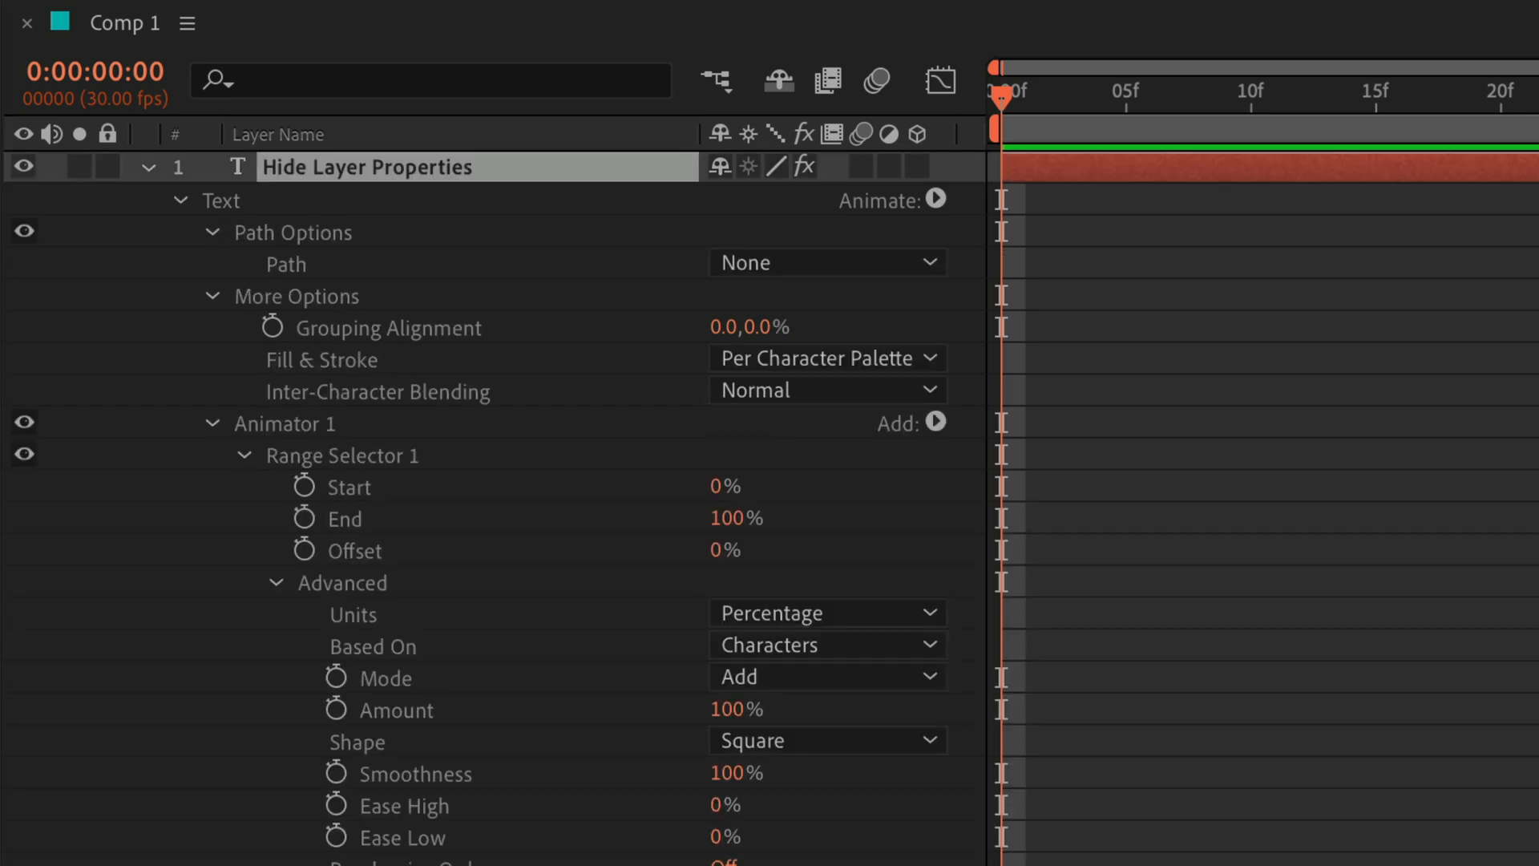
{"action": "mouse_move", "coordinate": [412, 422]}
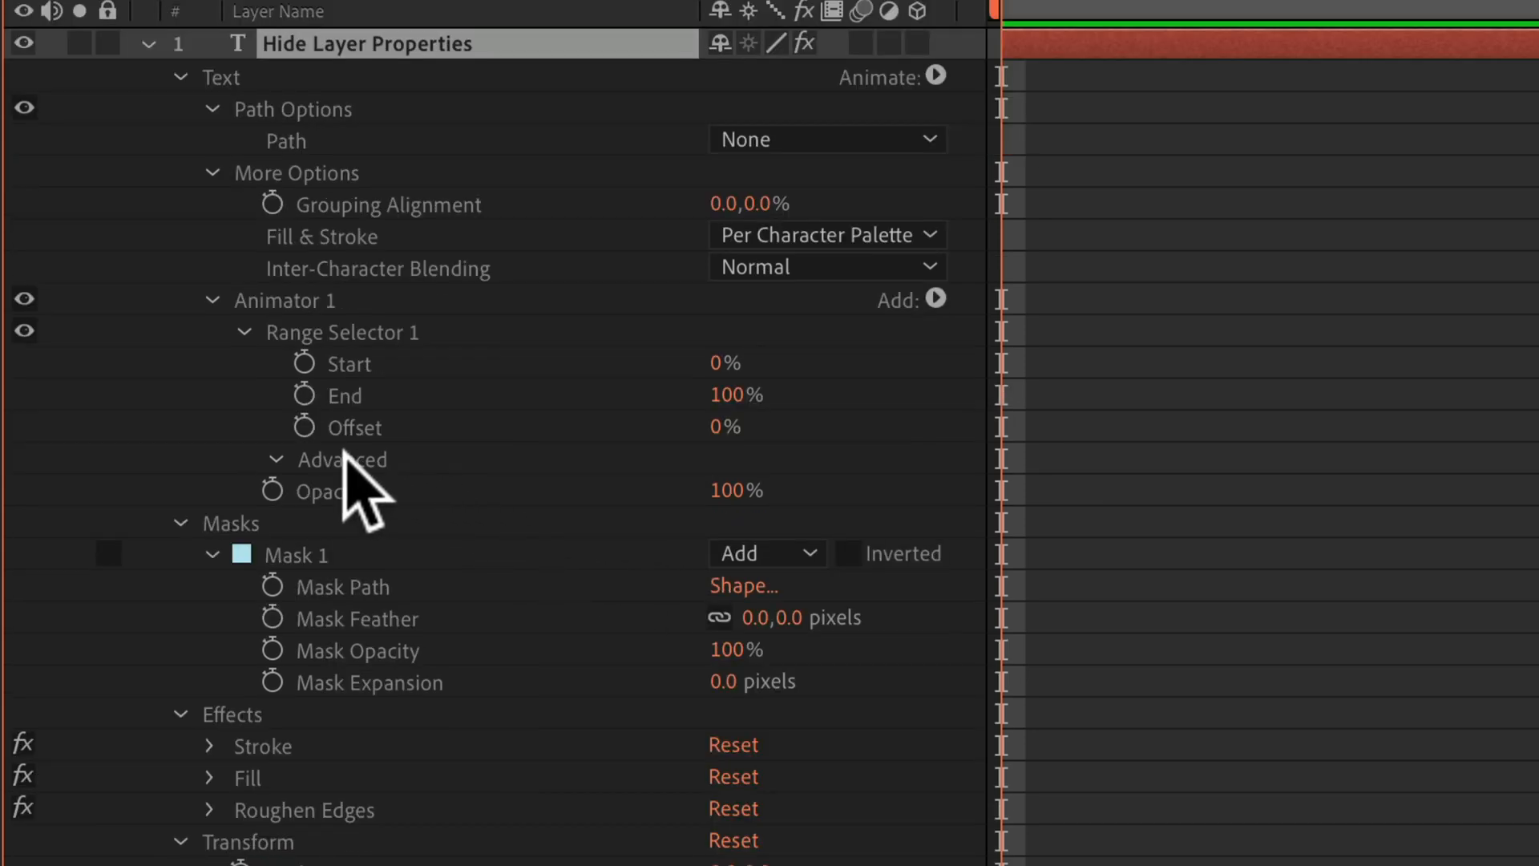
{"action": "mouse_move", "coordinate": [295, 495]}
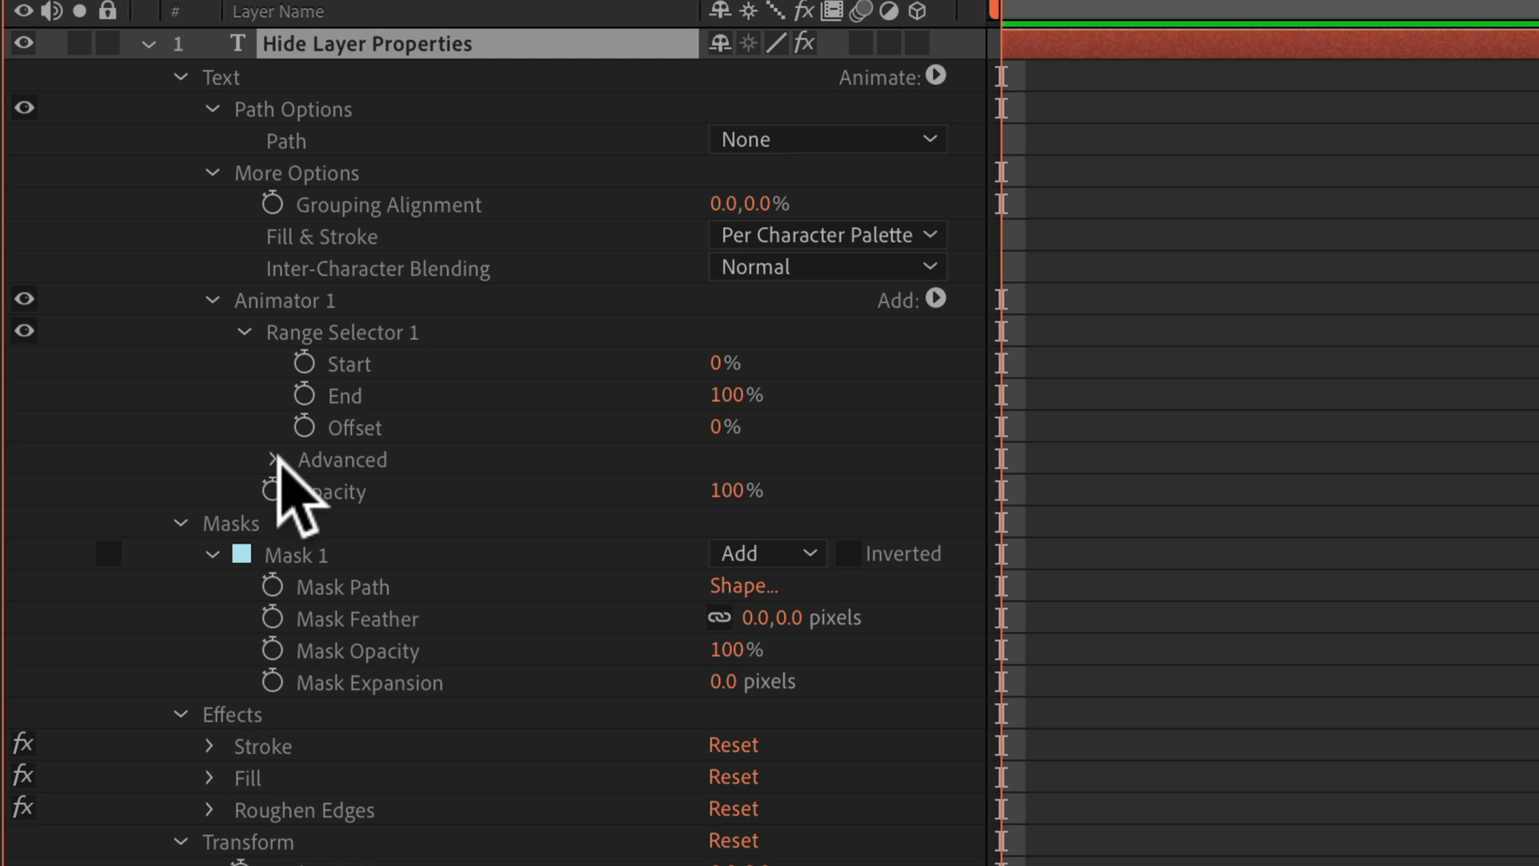
Re-twirl Range Selector 1's Advanced group to restore Units, Based On, Mode and the rest
{"action": "left_click", "coordinate": [275, 460]}
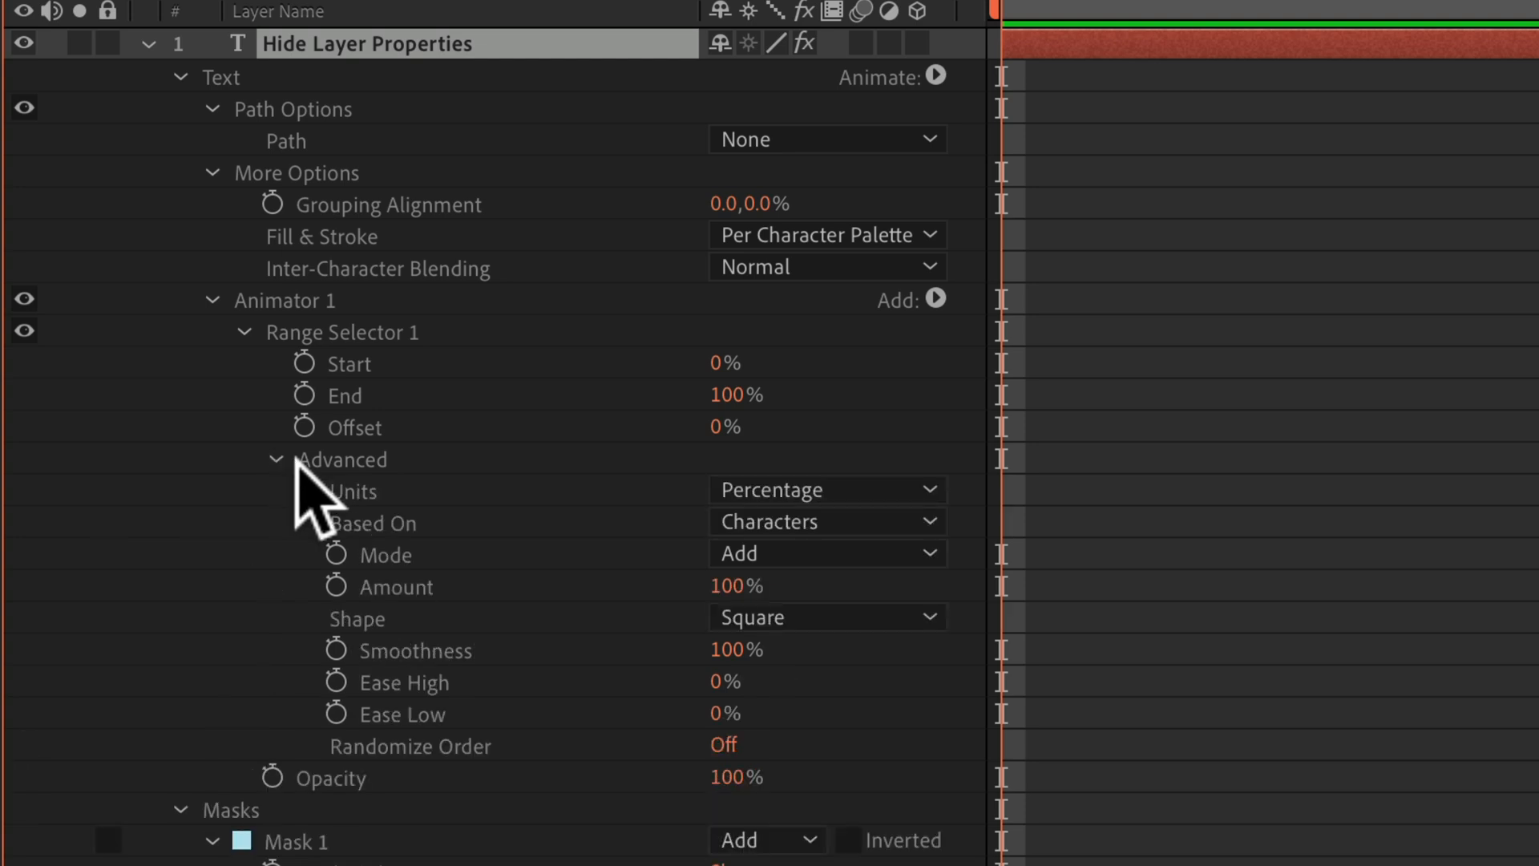
{"action": "mouse_move", "coordinate": [412, 638]}
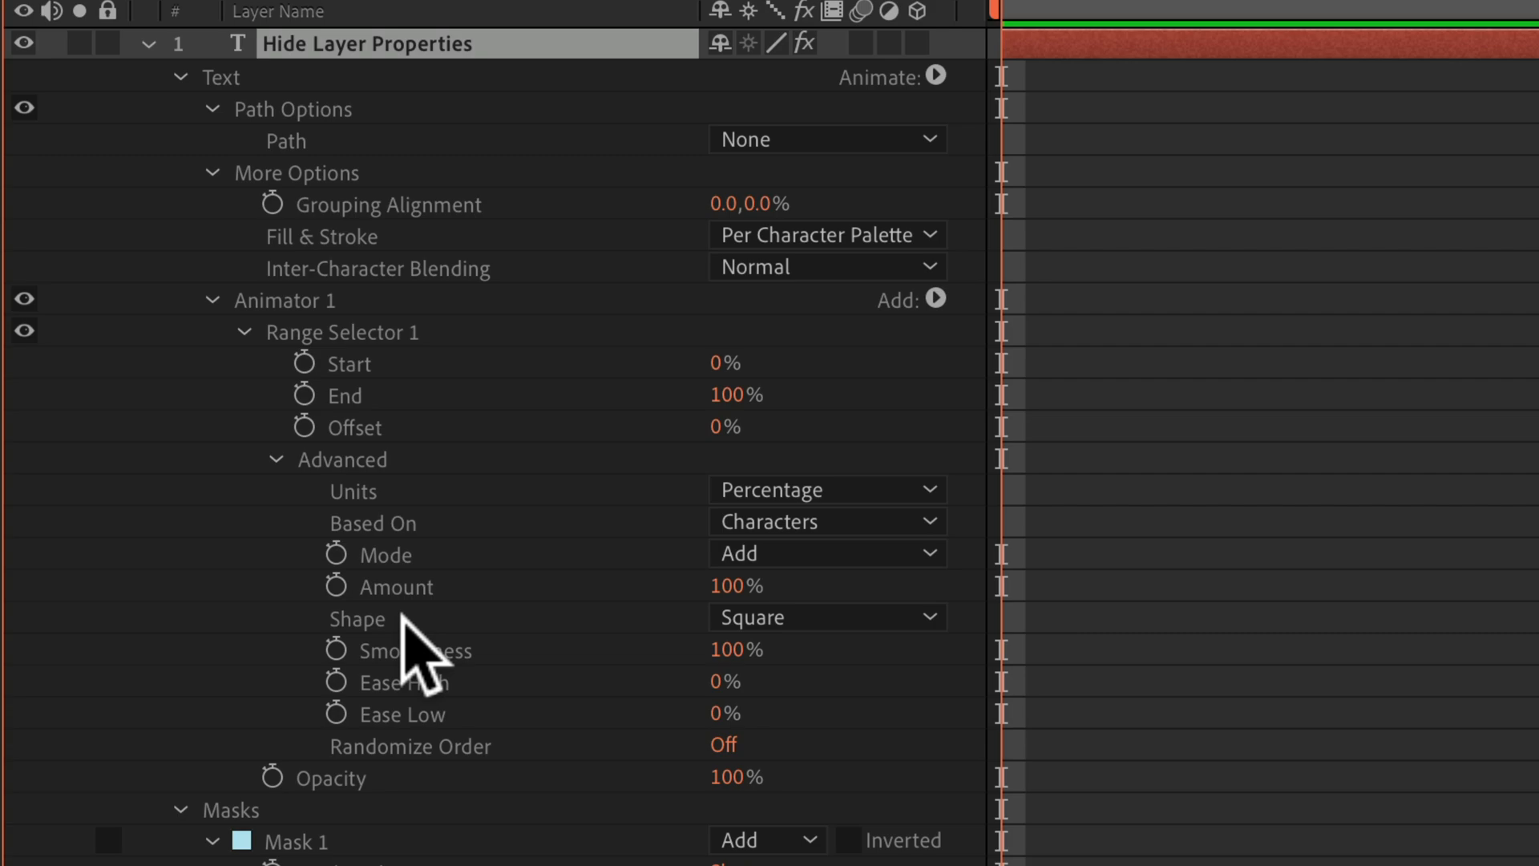